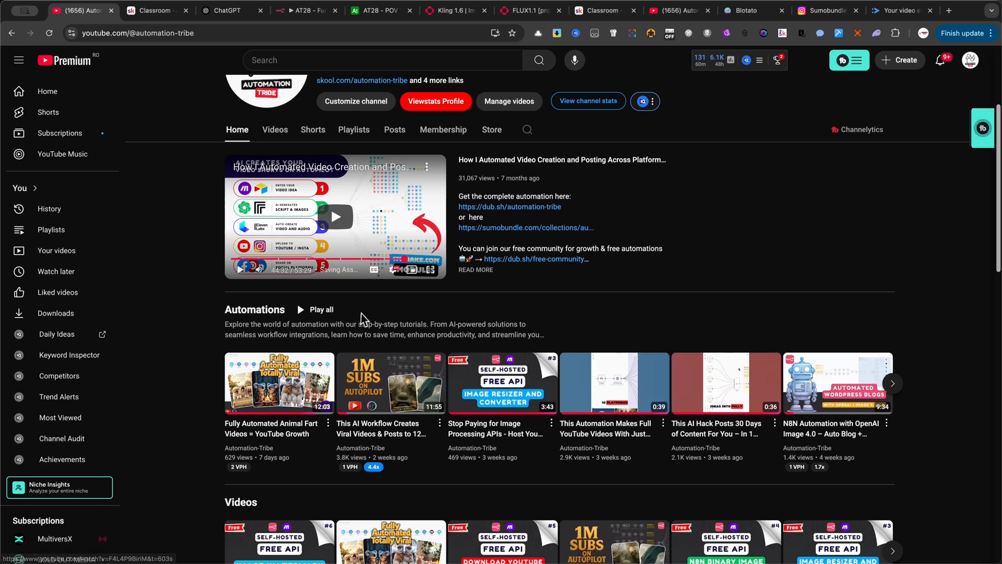
# Open the Download Blueprints lesson in the Skool classroom and review the Funny videos blueprint.
pyautogui.click(156, 11)
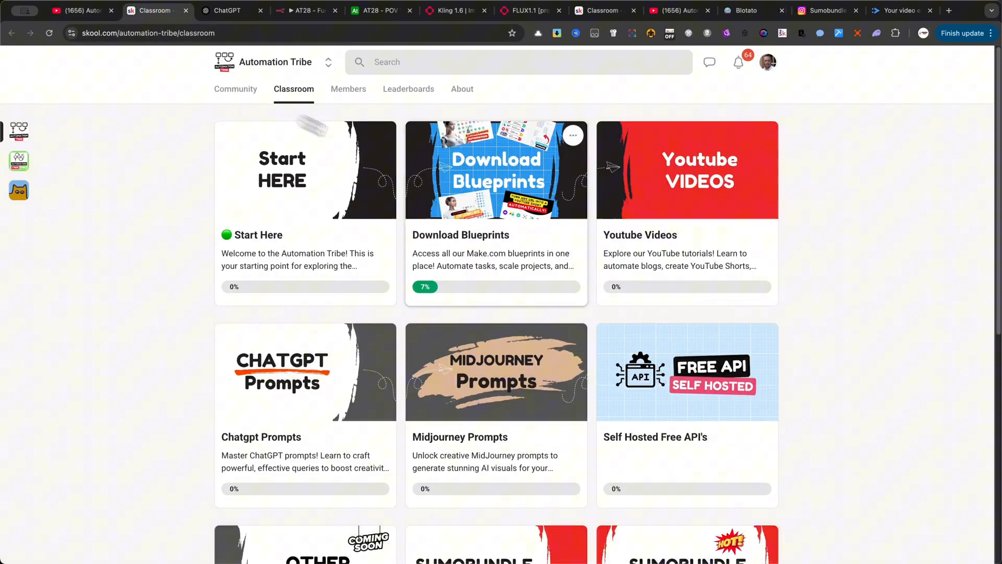
pyautogui.click(495, 169)
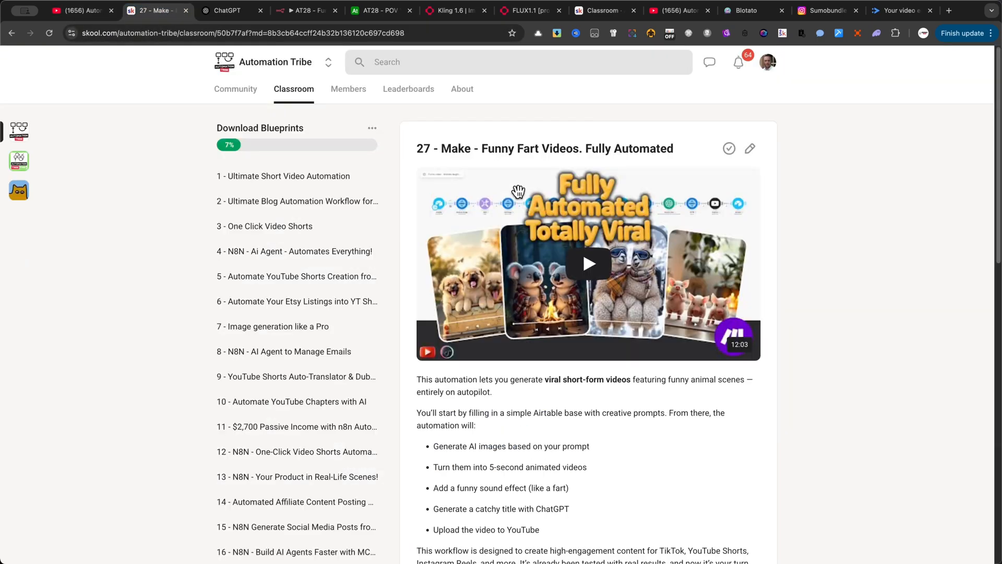
pyautogui.moveTo(464, 178)
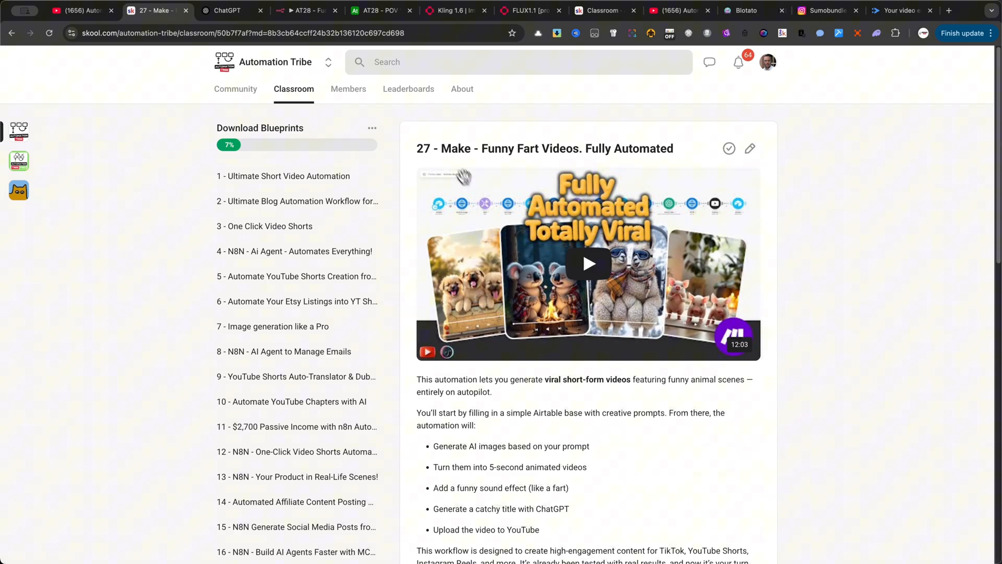
pyautogui.click(81, 10)
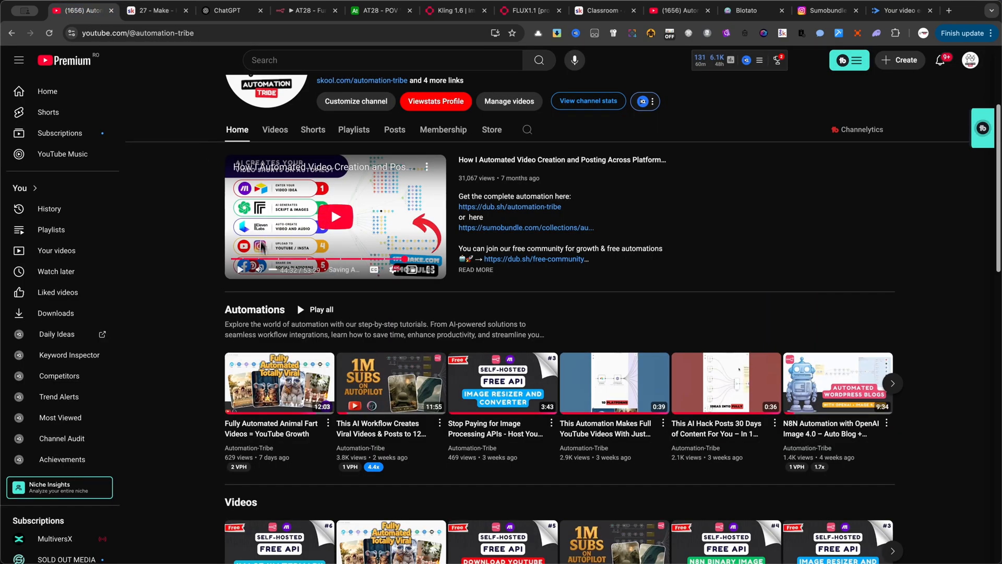
pyautogui.click(305, 11)
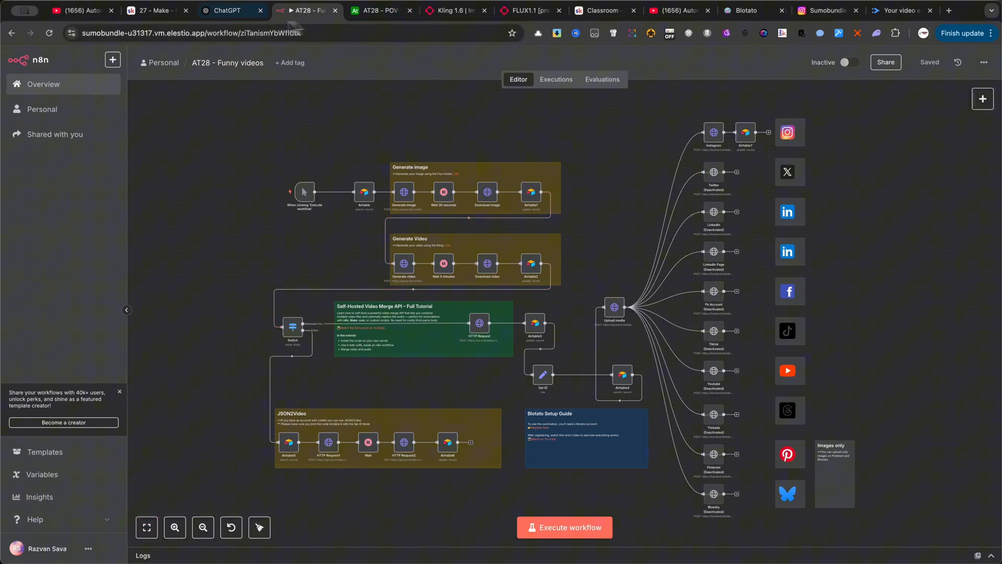
pyautogui.click(156, 10)
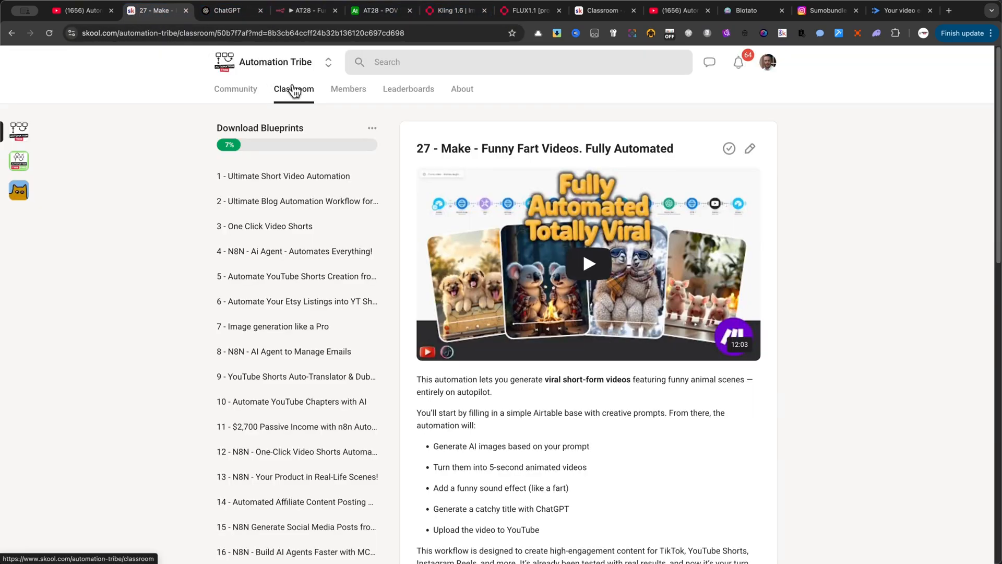
pyautogui.click(294, 89)
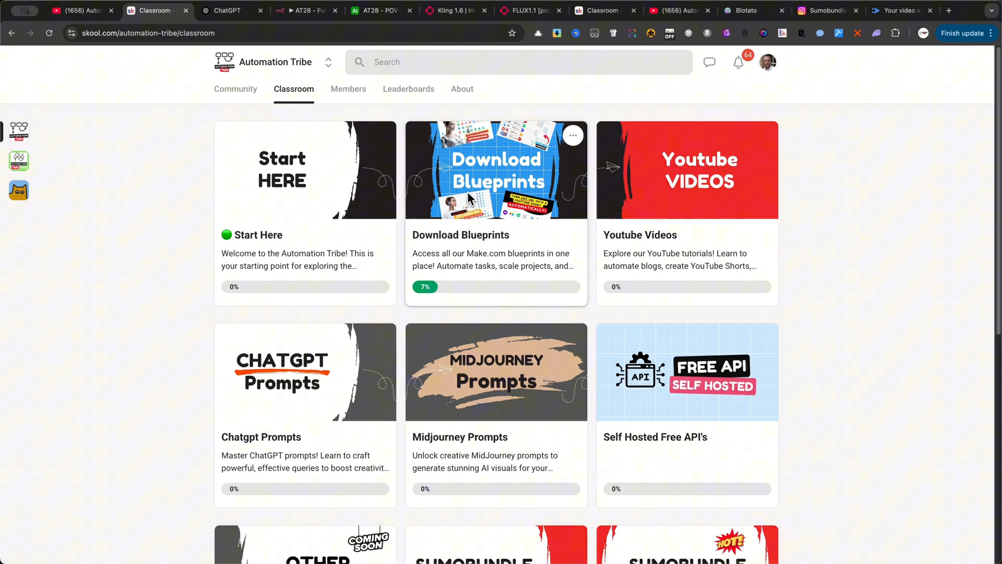
pyautogui.moveTo(84, 19)
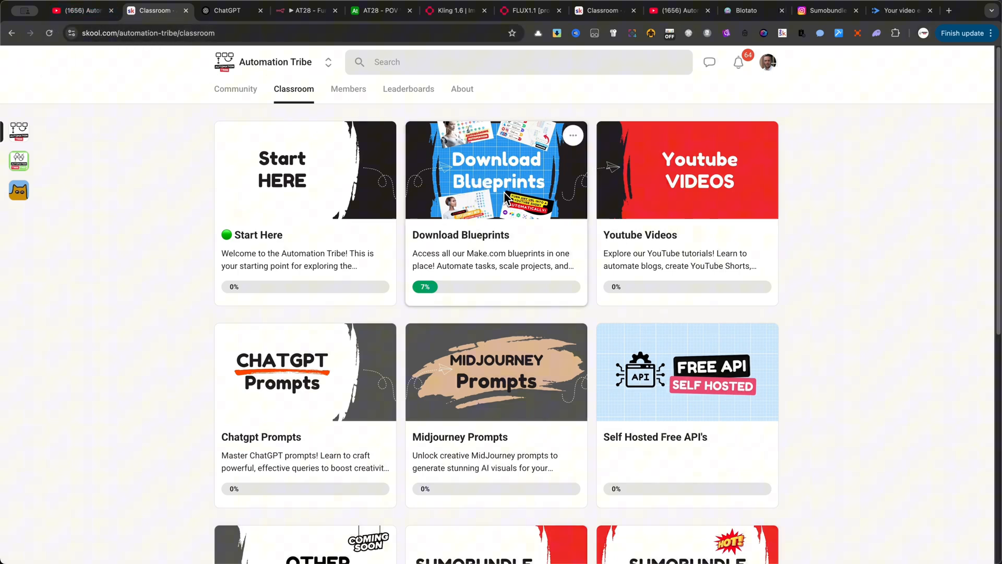
# Check the n8n Funny videos workflow's options, then go to the ChatGPT scriptwriter prompt draft.
pyautogui.click(303, 10)
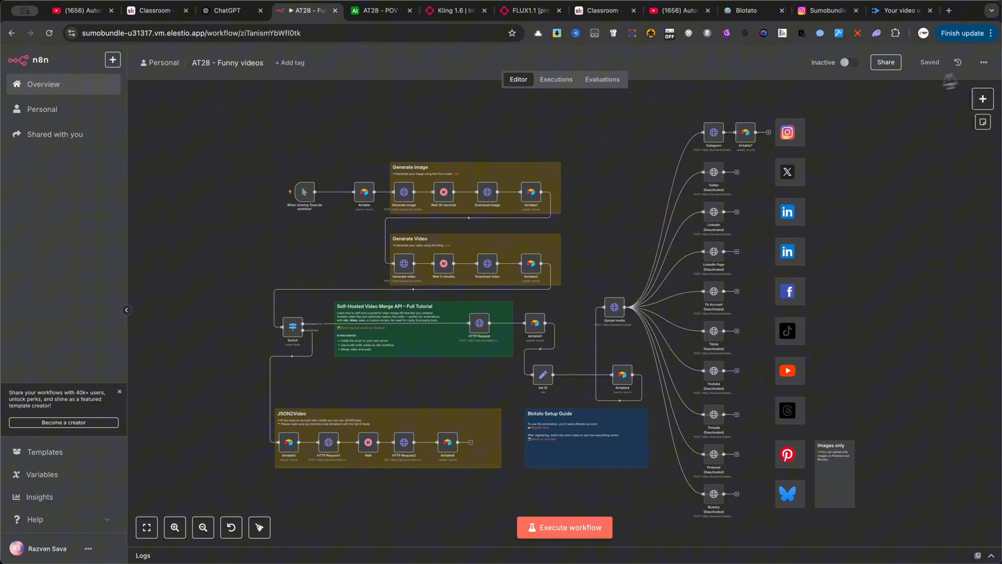
pyautogui.click(984, 62)
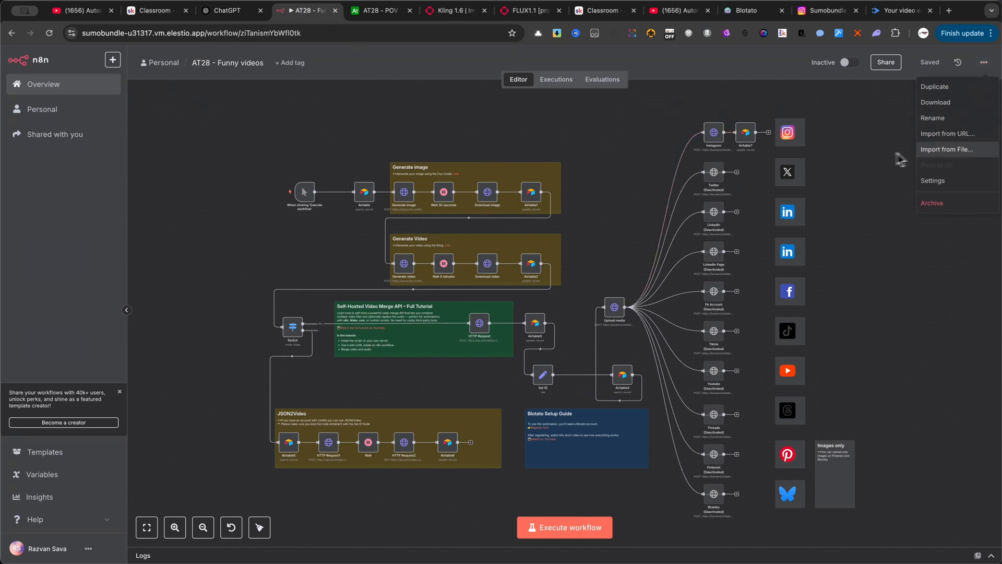
pyautogui.click(983, 63)
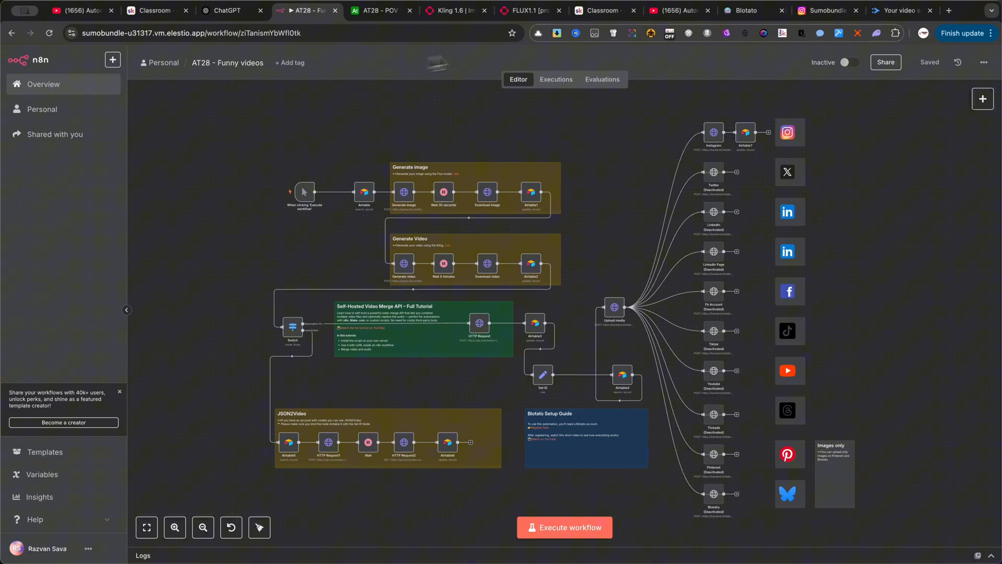
pyautogui.click(227, 11)
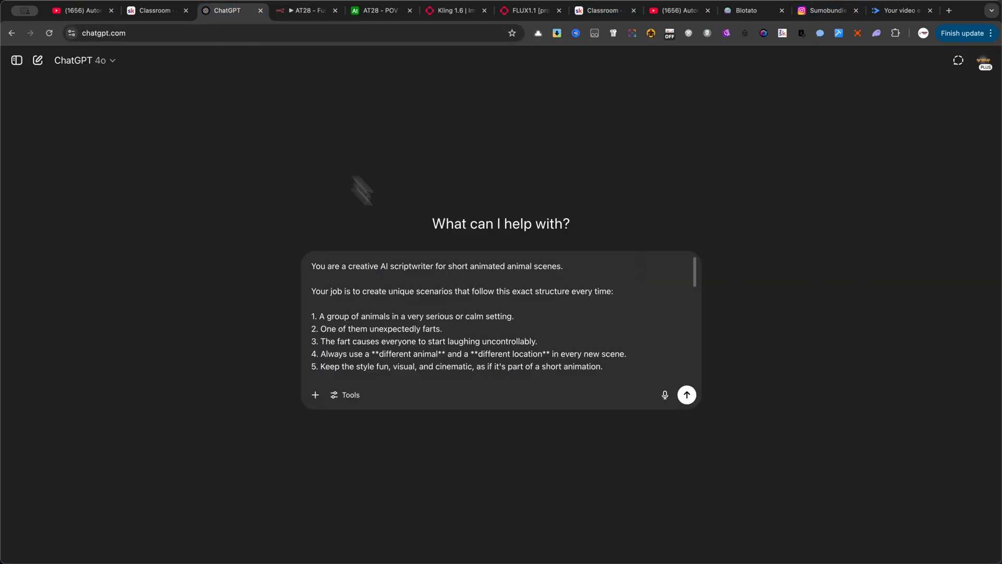
# Send the animal fart scriptwriter prompt and copy the owl castle-balcony image prompt.
pyautogui.scroll(-3)
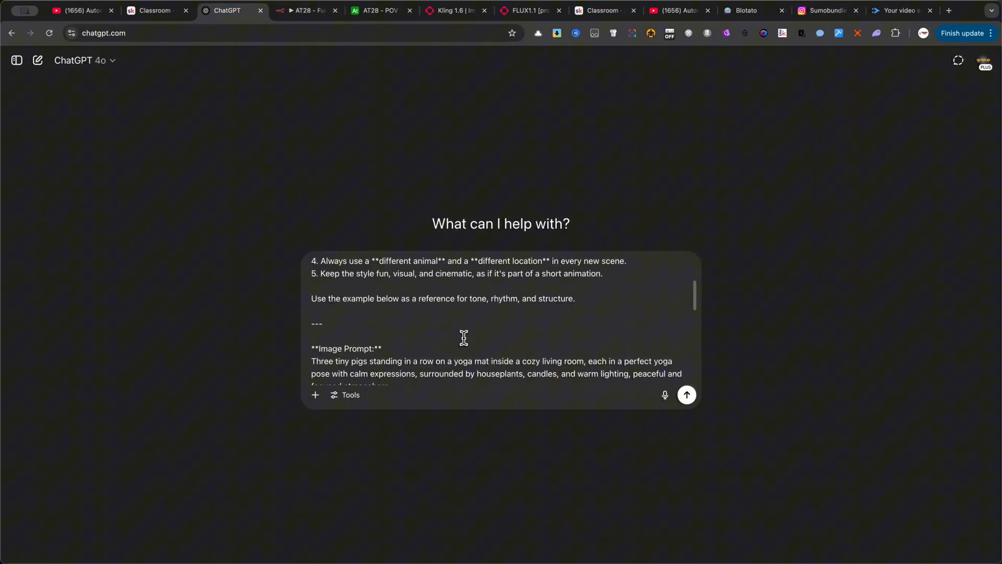
pyautogui.scroll(-3)
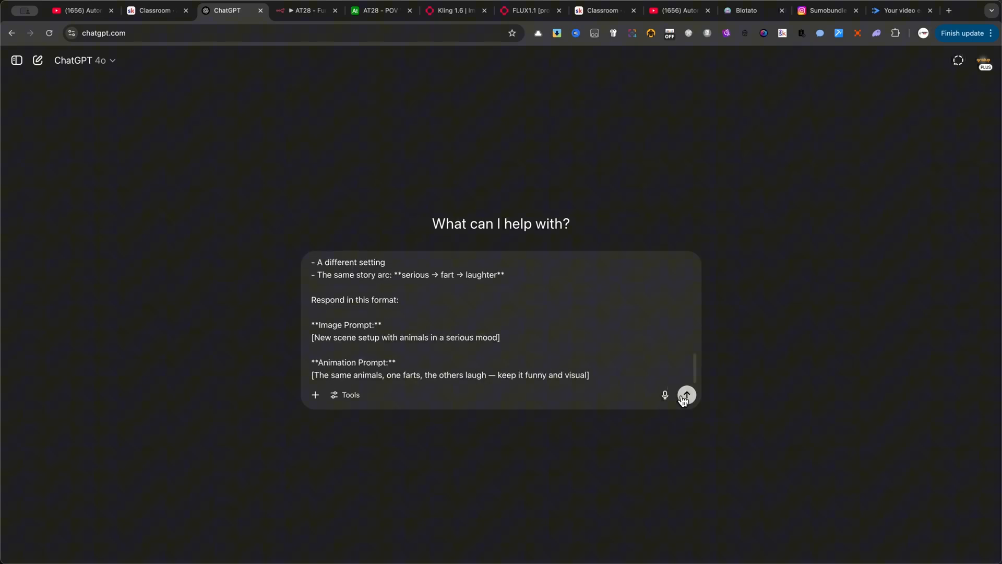
pyautogui.click(687, 394)
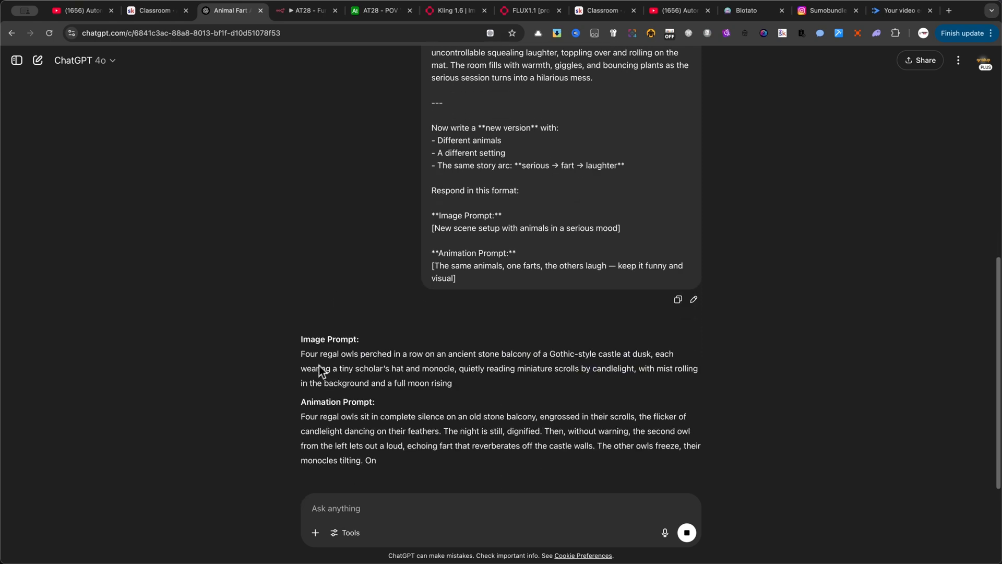
pyautogui.rightClick(420, 376)
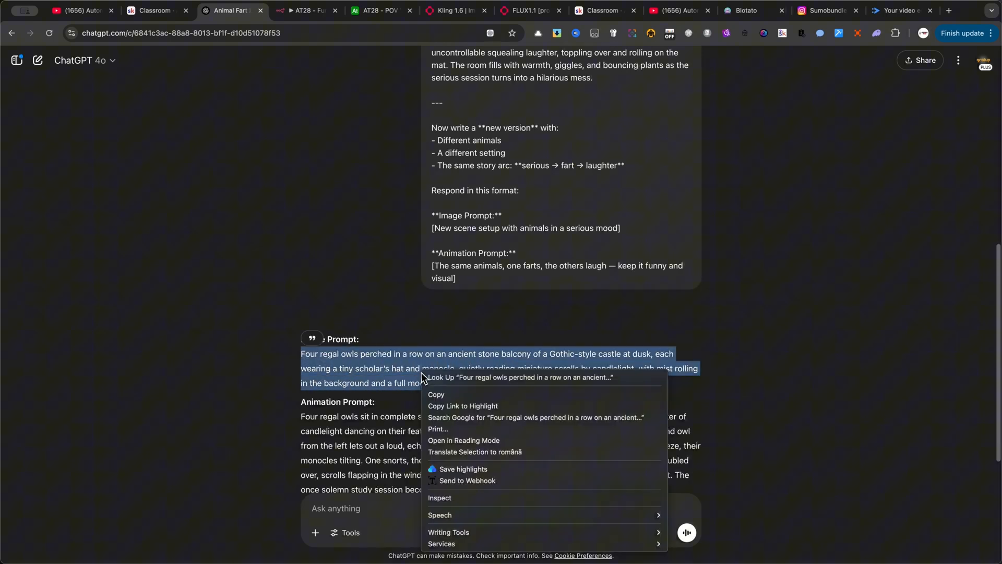
pyautogui.click(376, 10)
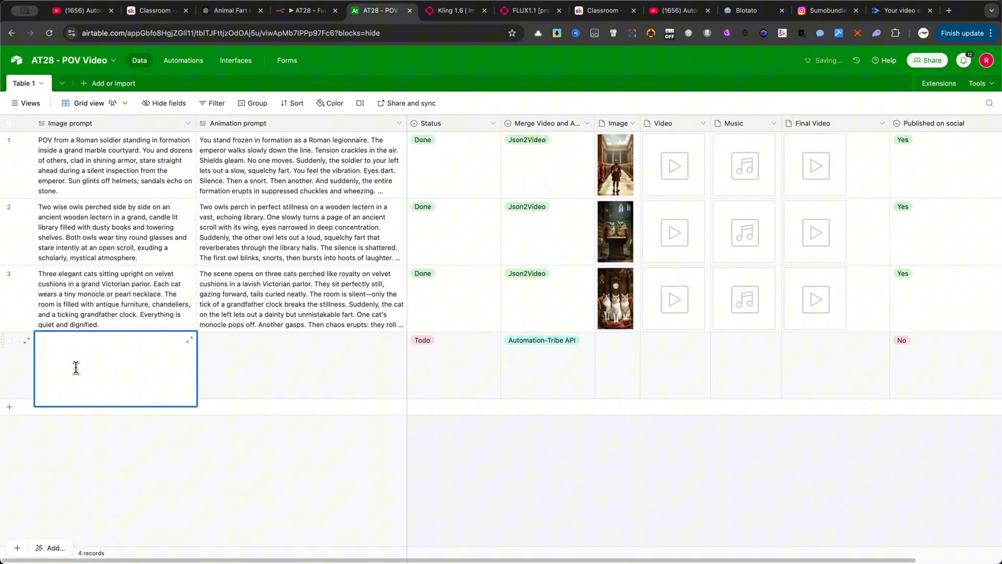
# Paste the owl image and animation prompts into the fourth record and attach the fart MP3 to Music.
pyautogui.click(230, 10)
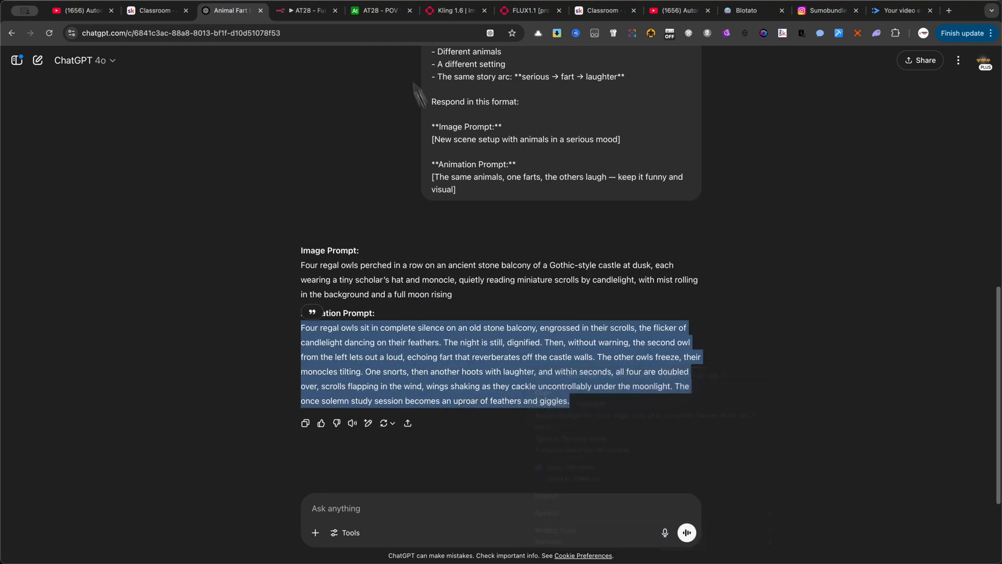
pyautogui.click(376, 10)
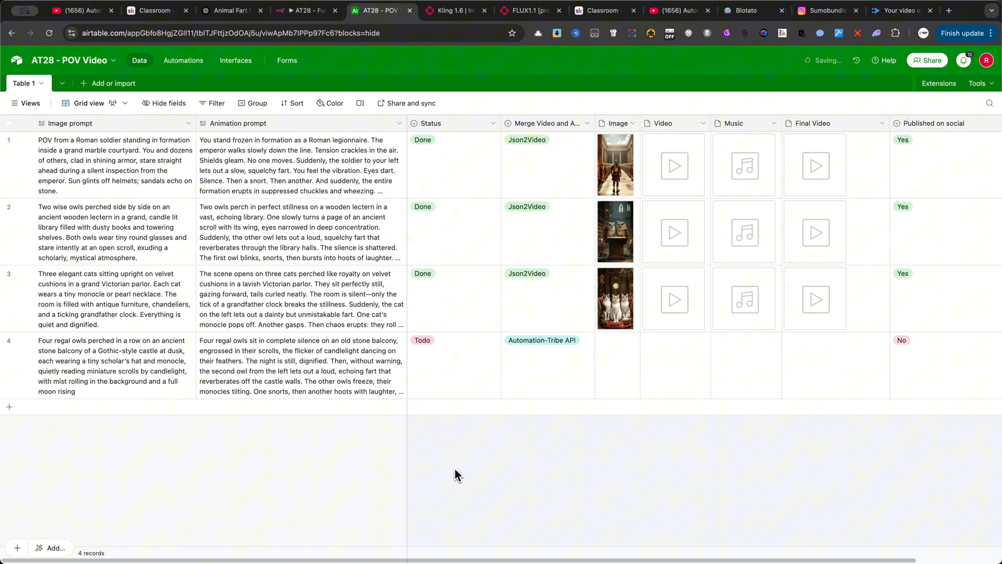
pyautogui.click(746, 298)
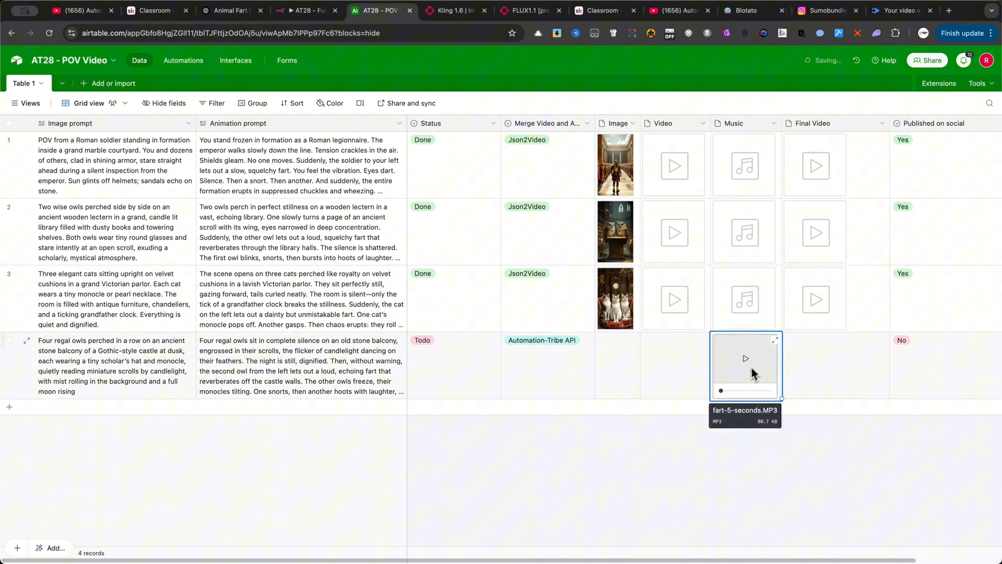
pyautogui.rightClick(746, 298)
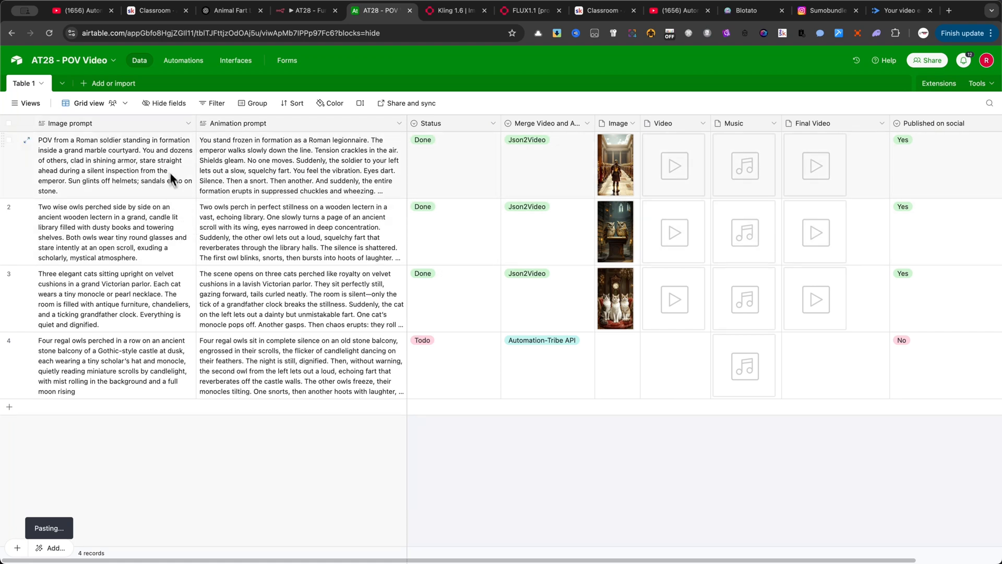
pyautogui.moveTo(109, 130)
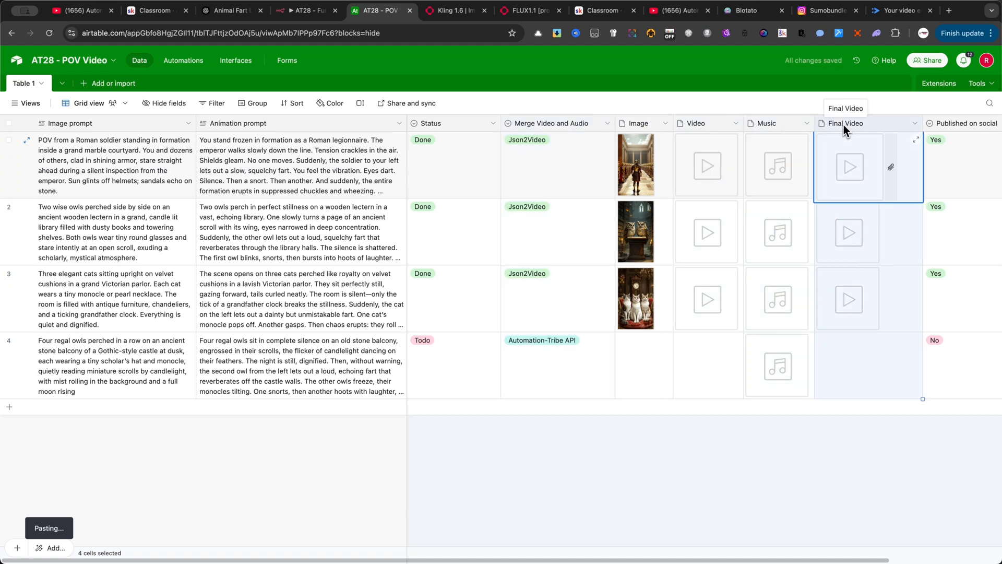
pyautogui.moveTo(961, 128)
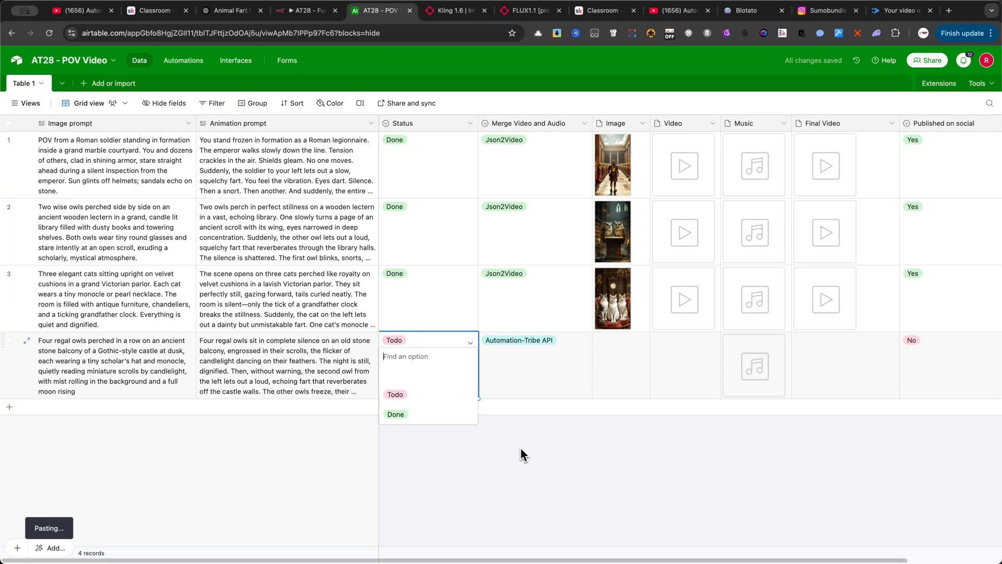
# Keep the owl record at Todo with Automation-Tribe API, glancing at JSON2Video and the Automation-Tribe channel.
pyautogui.click(395, 394)
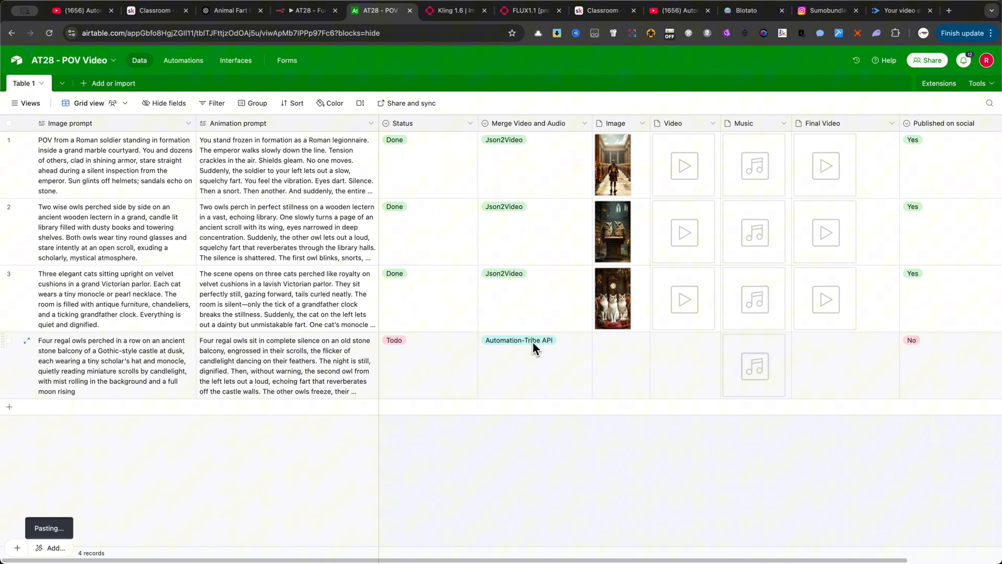
pyautogui.click(535, 347)
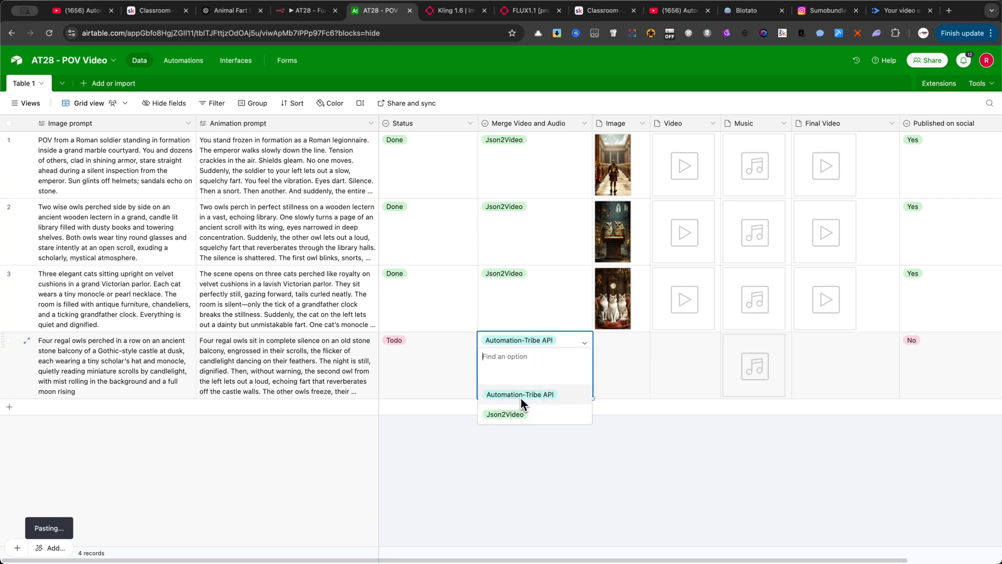
pyautogui.moveTo(529, 402)
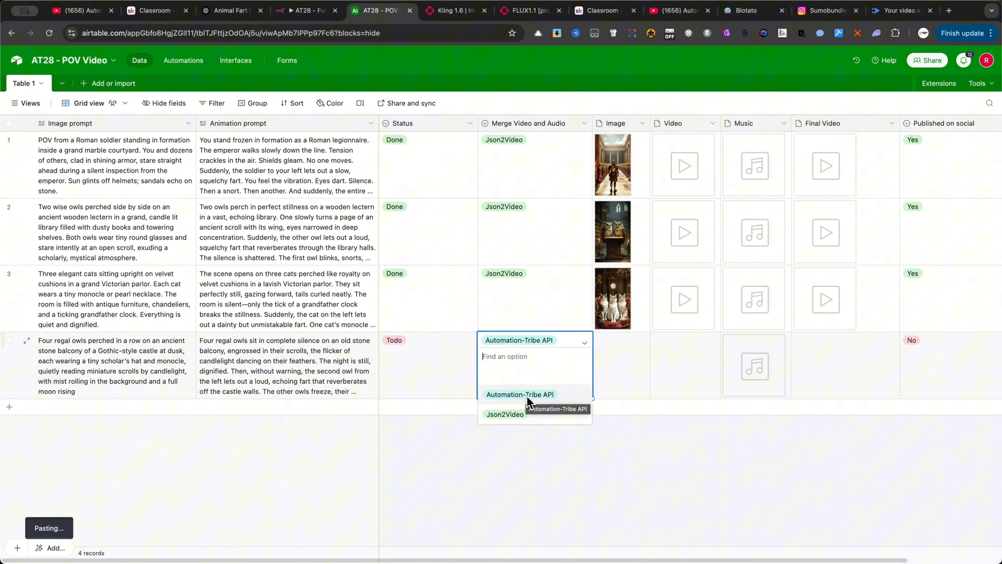
pyautogui.moveTo(444, 441)
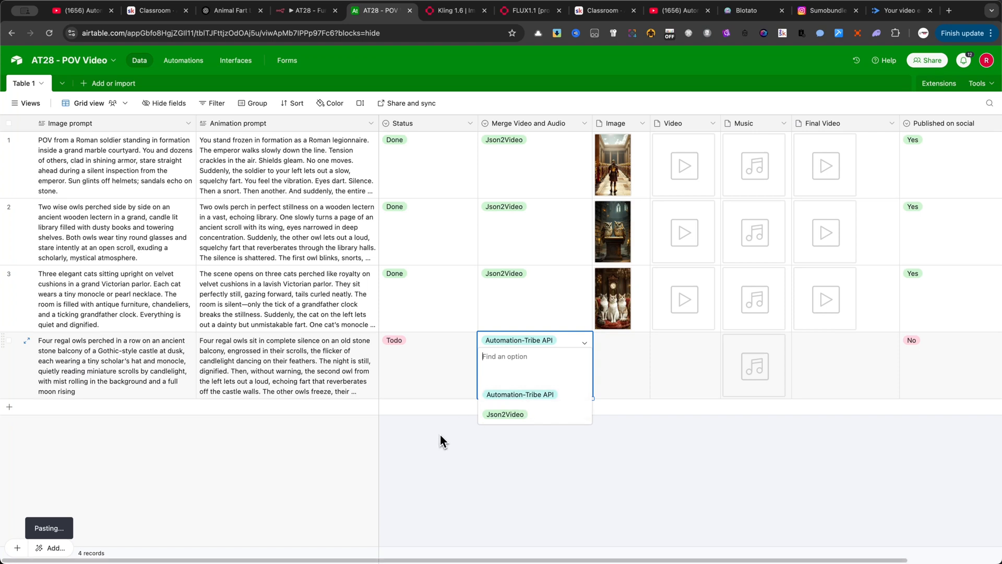
pyautogui.click(520, 394)
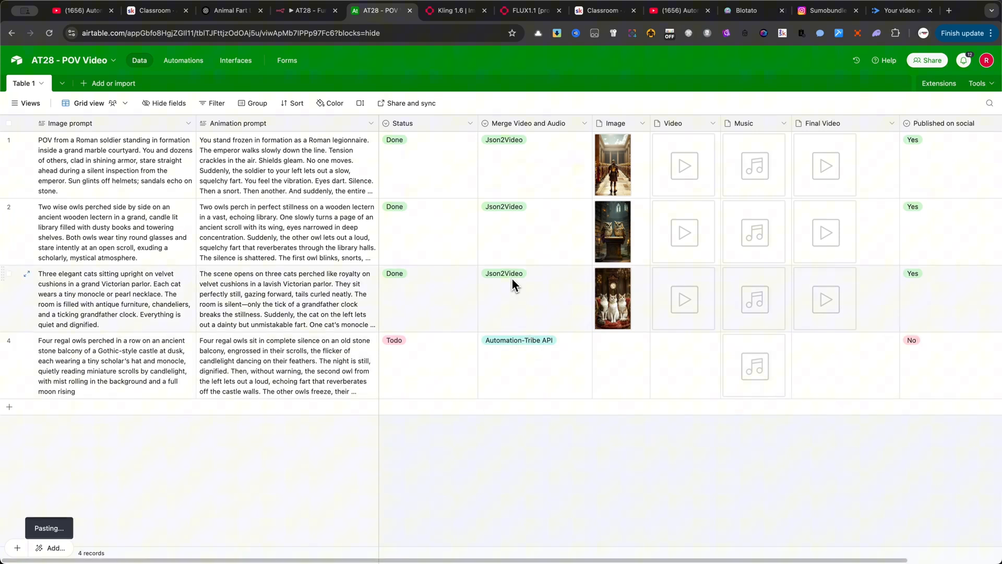
pyautogui.click(897, 10)
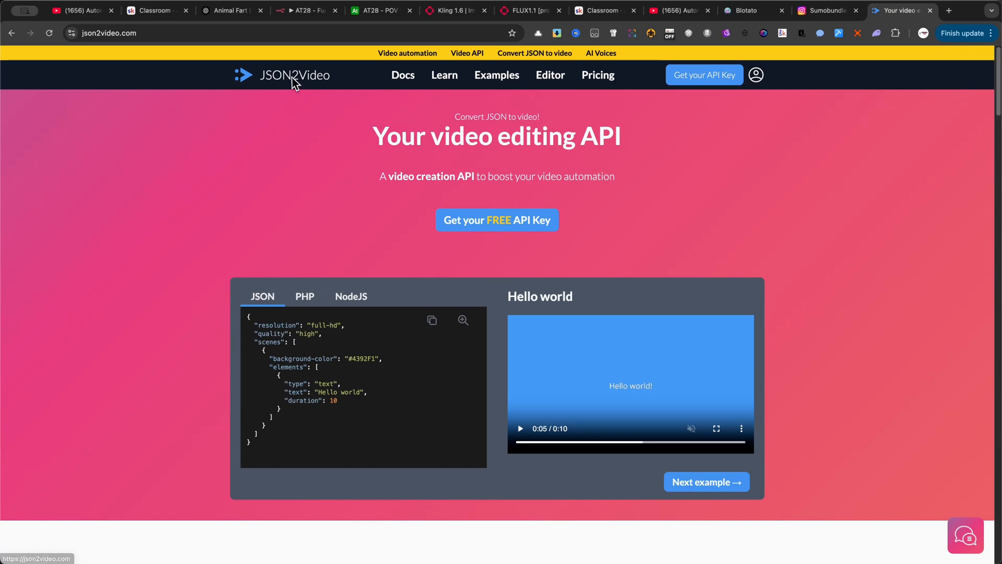
pyautogui.click(377, 11)
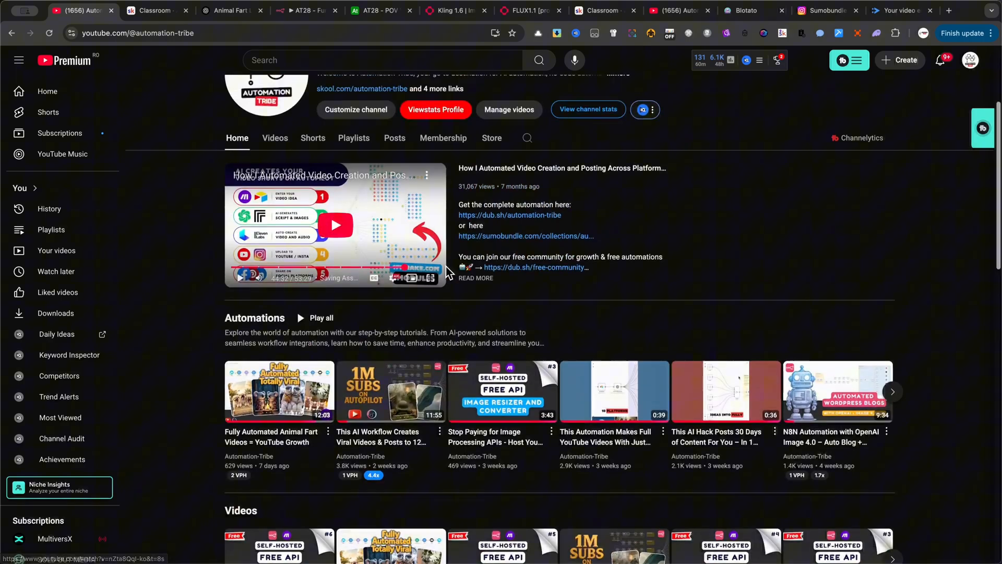
pyautogui.click(275, 138)
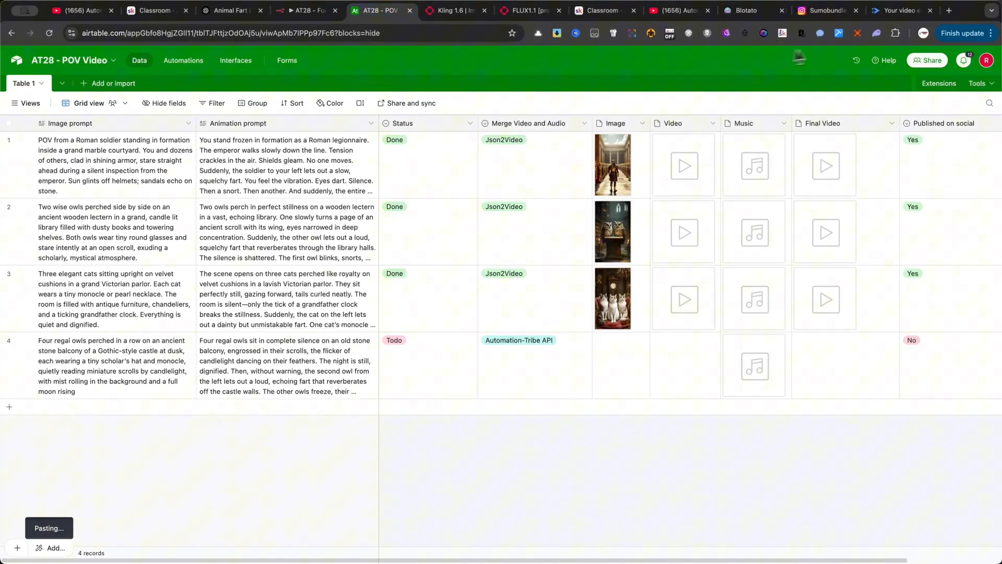
# Try Json2Video as the owl record's merge method, then revert to Automation-Tribe API.
pyautogui.click(518, 340)
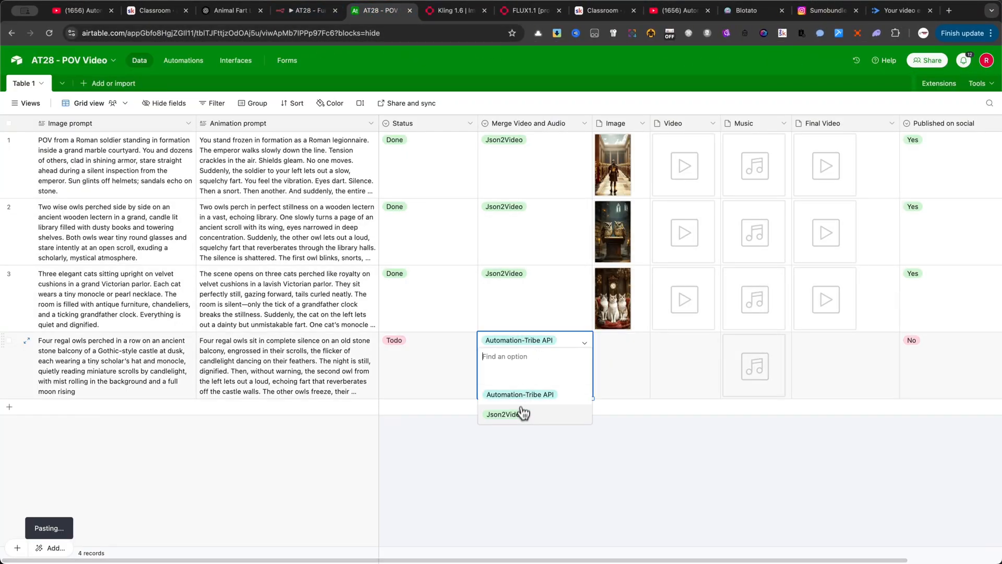
pyautogui.click(502, 413)
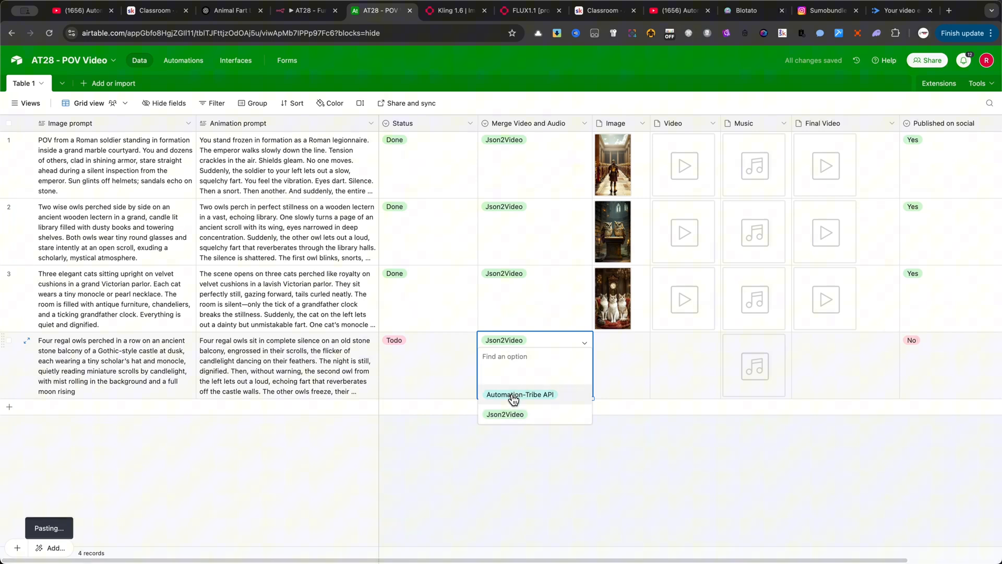
pyautogui.click(519, 395)
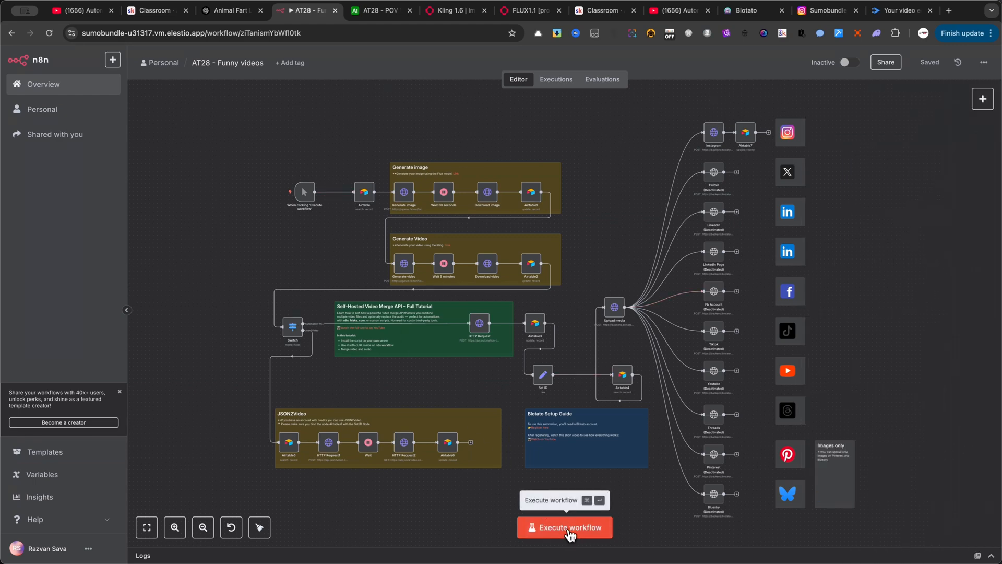
# Execute the workflow and compare the Airtable search output with the Todo owl record.
pyautogui.click(564, 527)
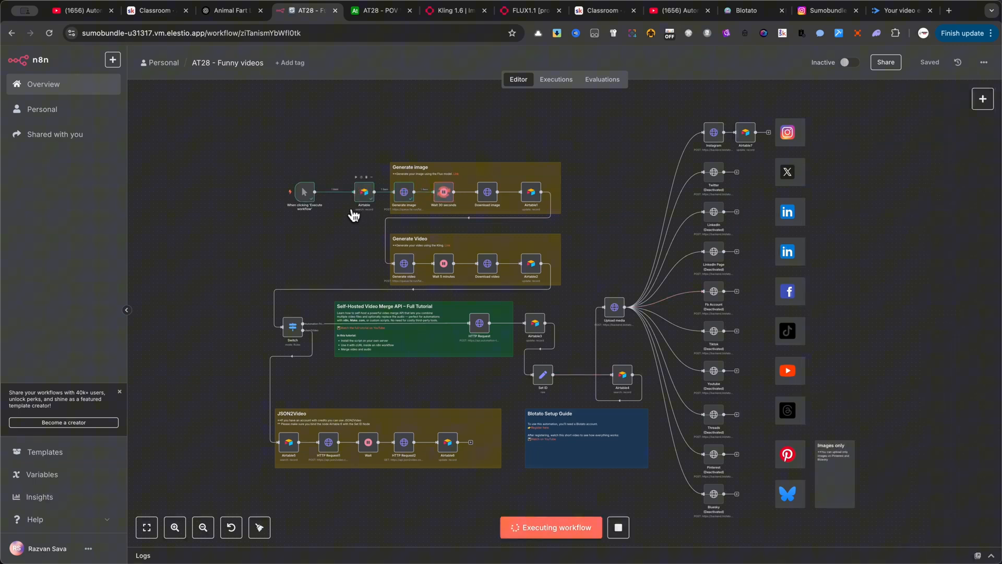
pyautogui.moveTo(292, 131)
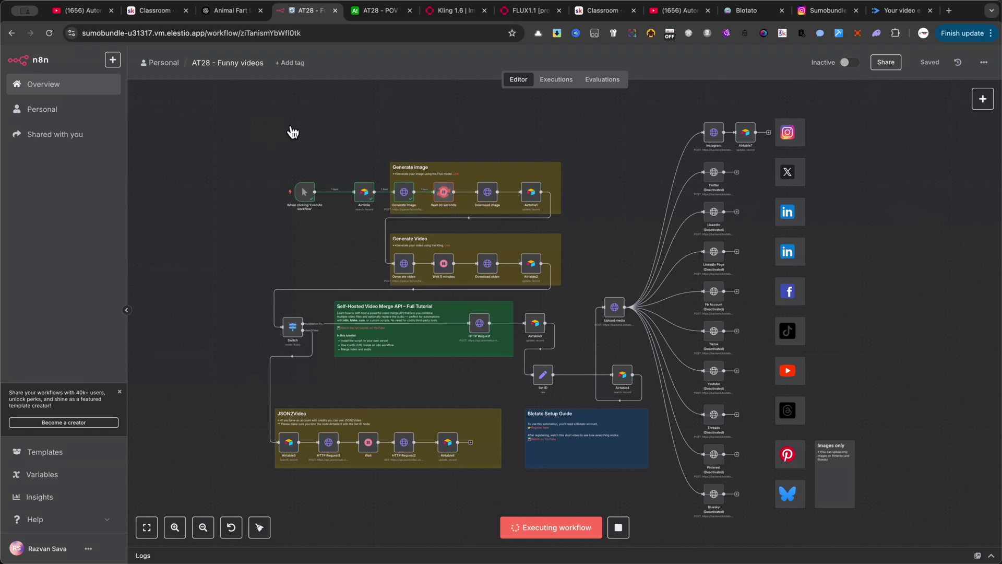
pyautogui.moveTo(220, 134)
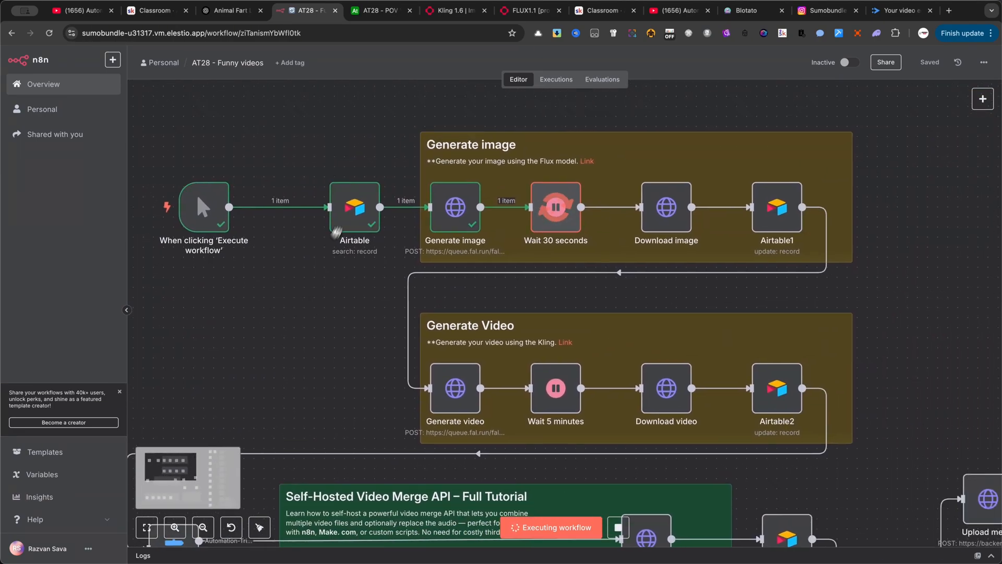
pyautogui.doubleClick(354, 206)
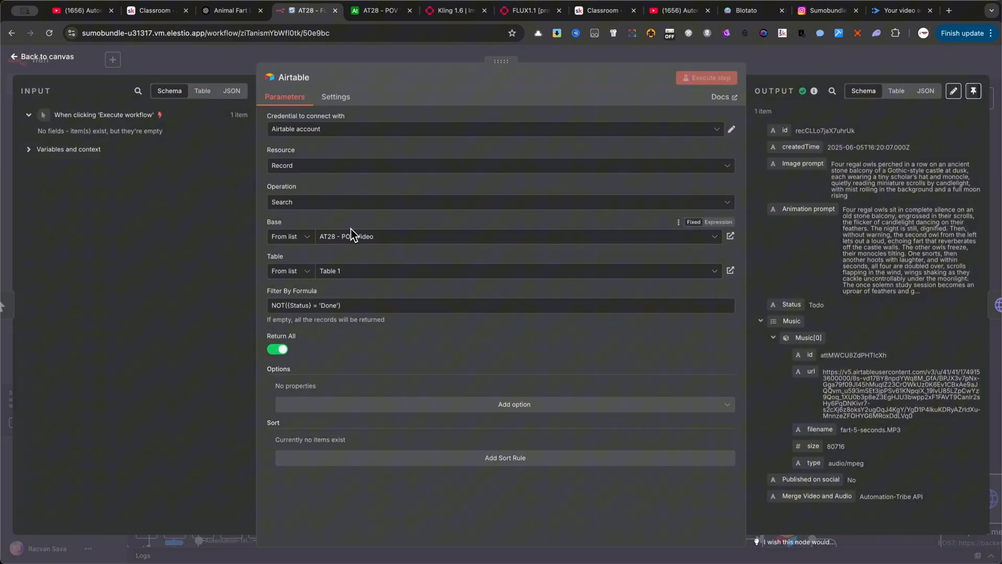
pyautogui.click(376, 10)
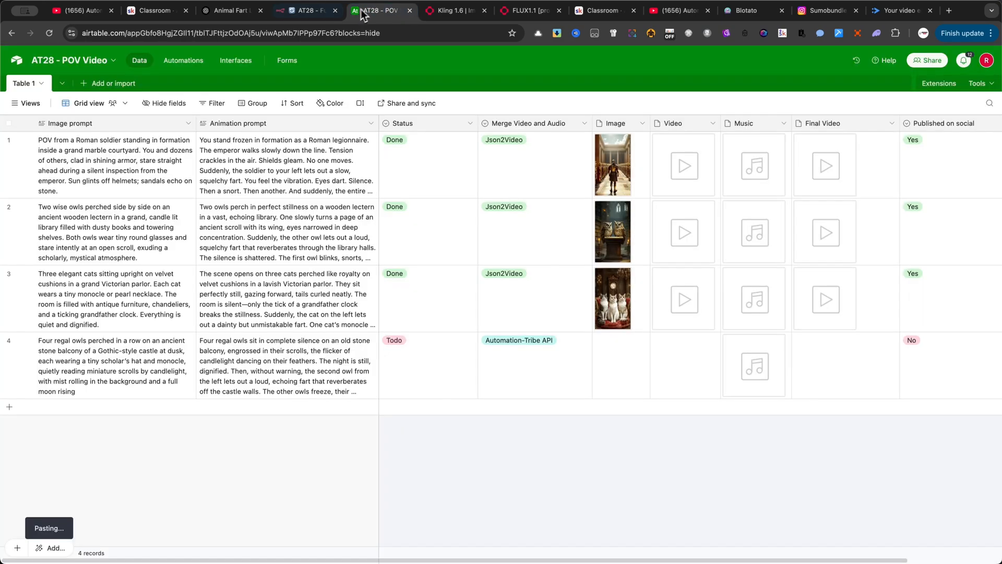
pyautogui.click(306, 10)
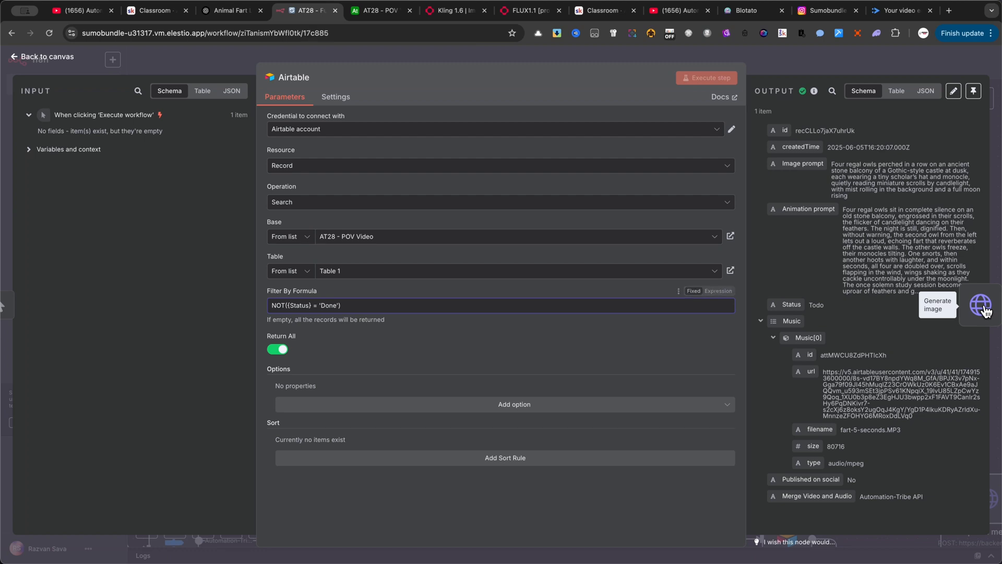
# Inspect the Generate image step, check fal.ai Flux history, and view the JSON body expression.
pyautogui.click(987, 306)
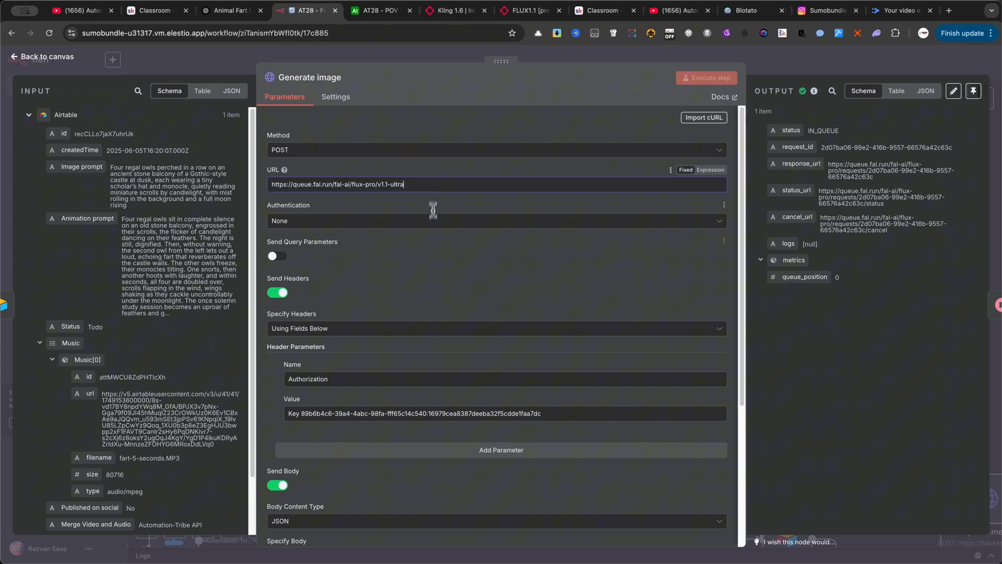
pyautogui.scroll(-3)
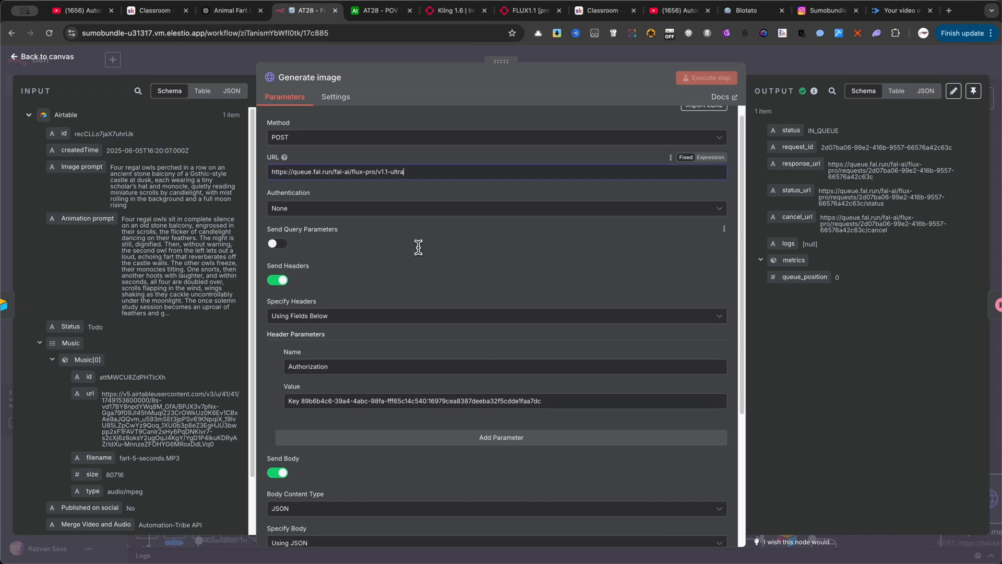
pyautogui.click(529, 10)
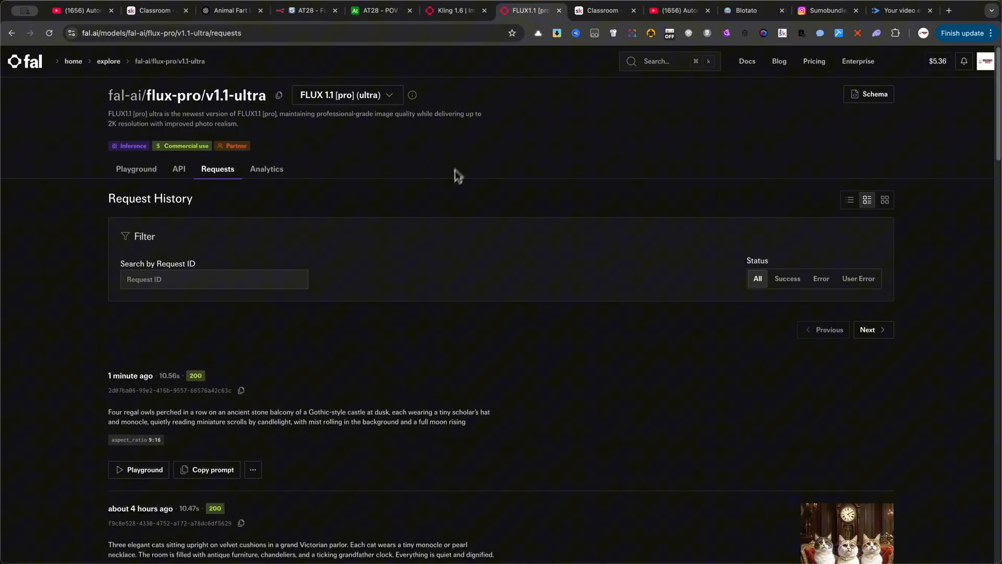
pyautogui.click(307, 11)
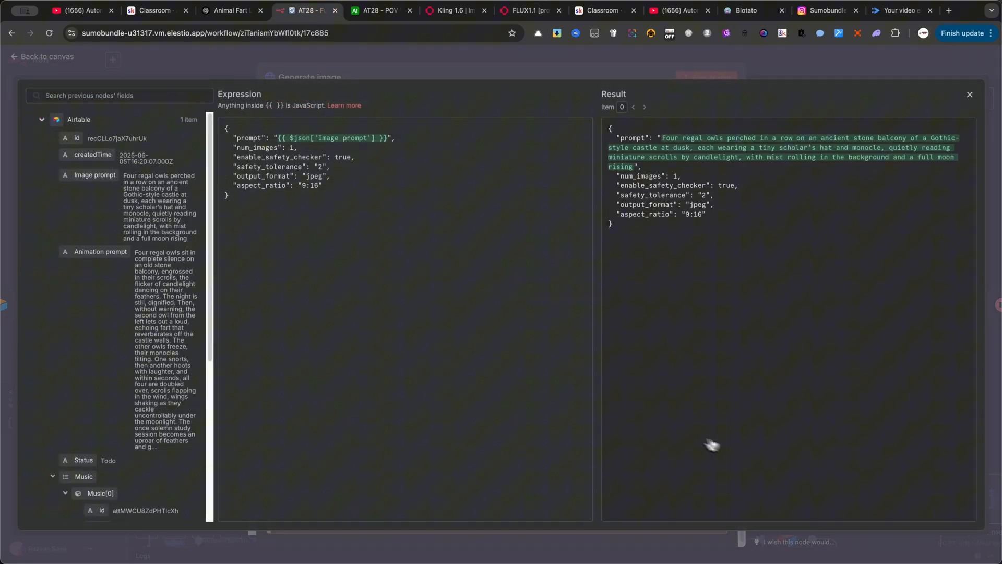
pyautogui.moveTo(339, 240)
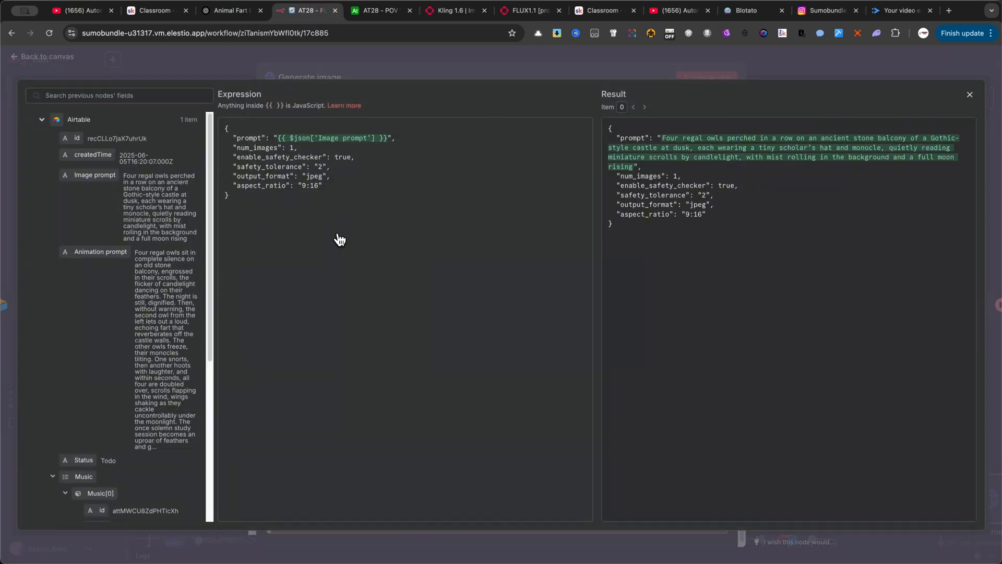
pyautogui.moveTo(449, 72)
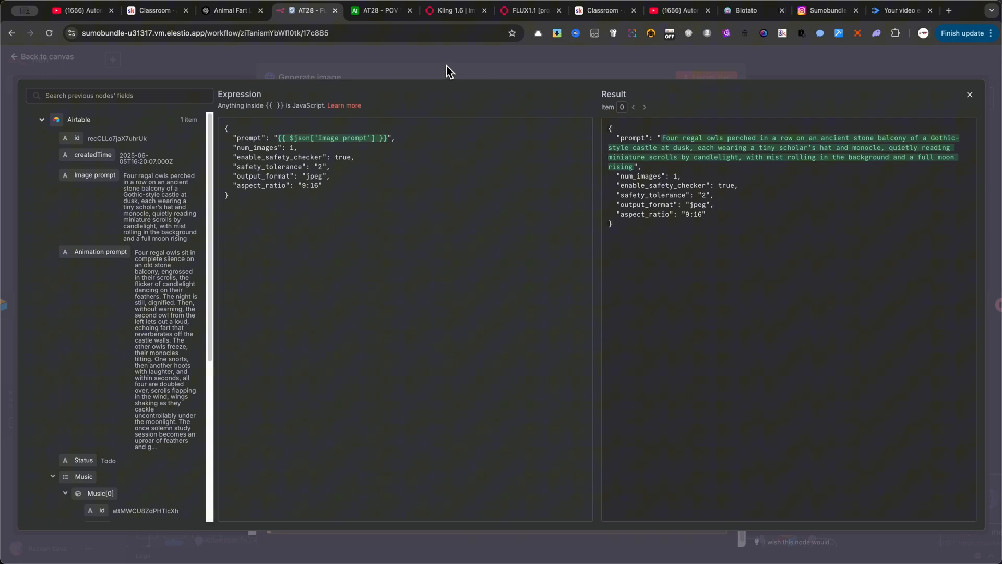
# Inspect the completed Wait 30 seconds step and view the generated owl image on fal.ai.
pyautogui.click(970, 94)
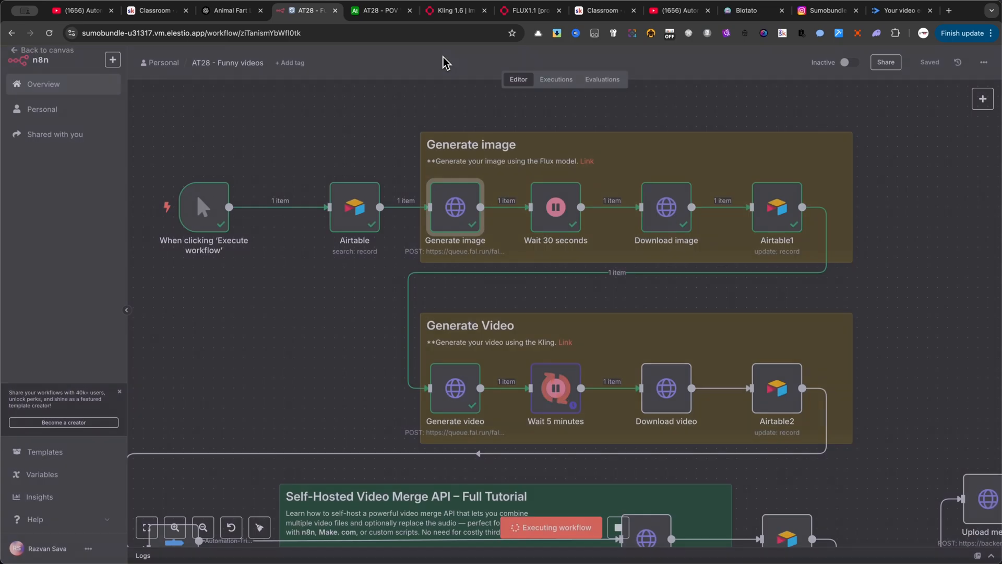
pyautogui.doubleClick(556, 207)
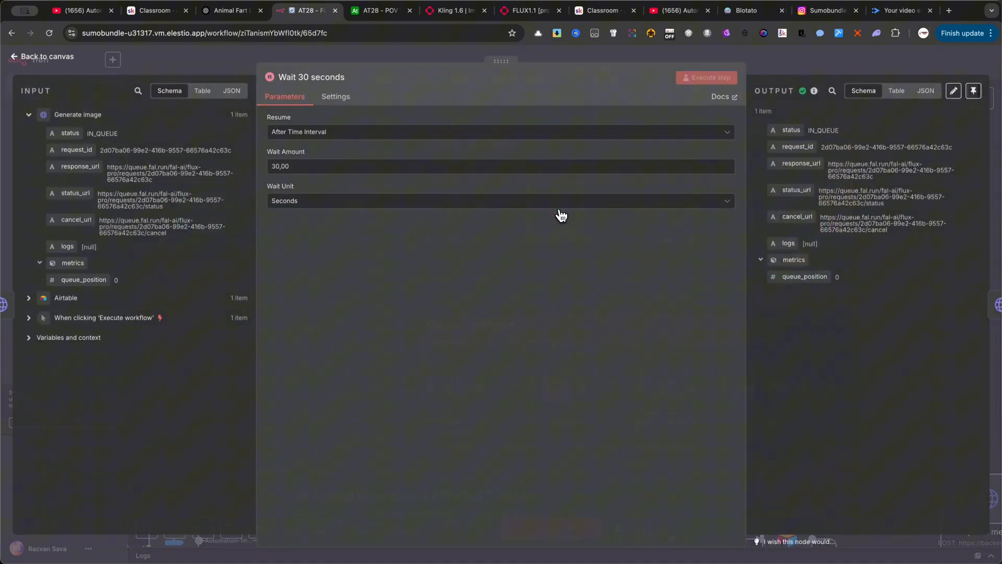
pyautogui.moveTo(441, 57)
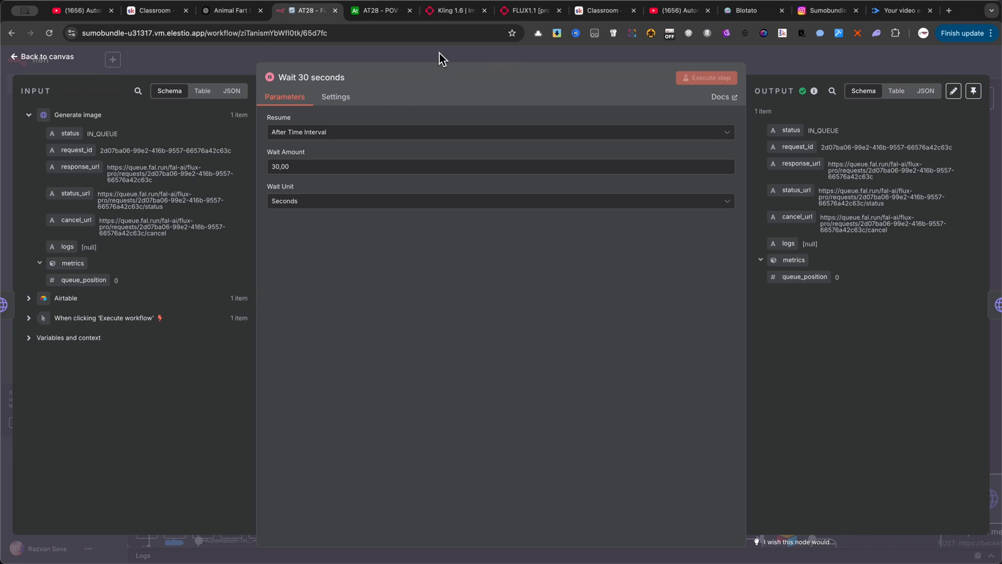
pyautogui.click(39, 56)
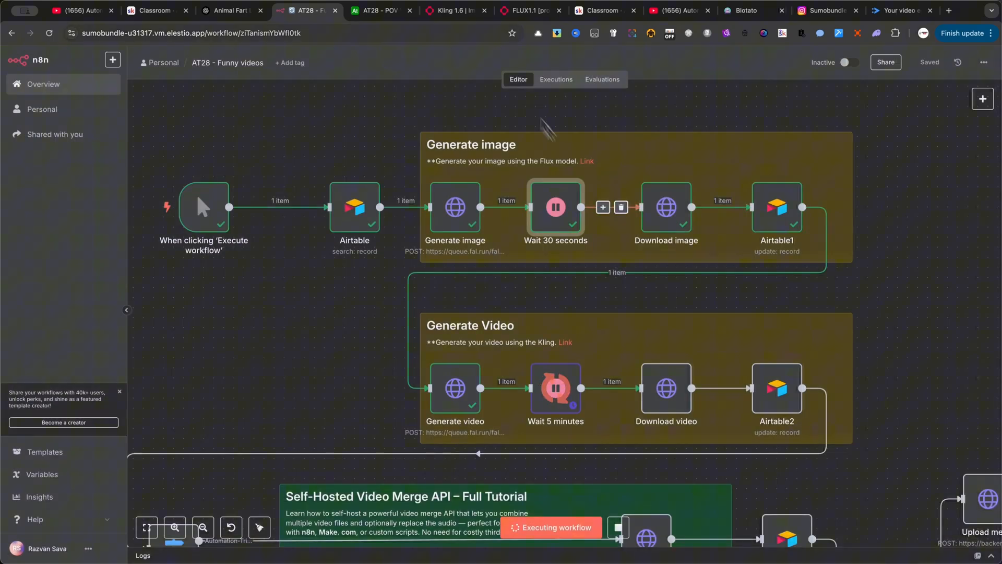
pyautogui.click(529, 11)
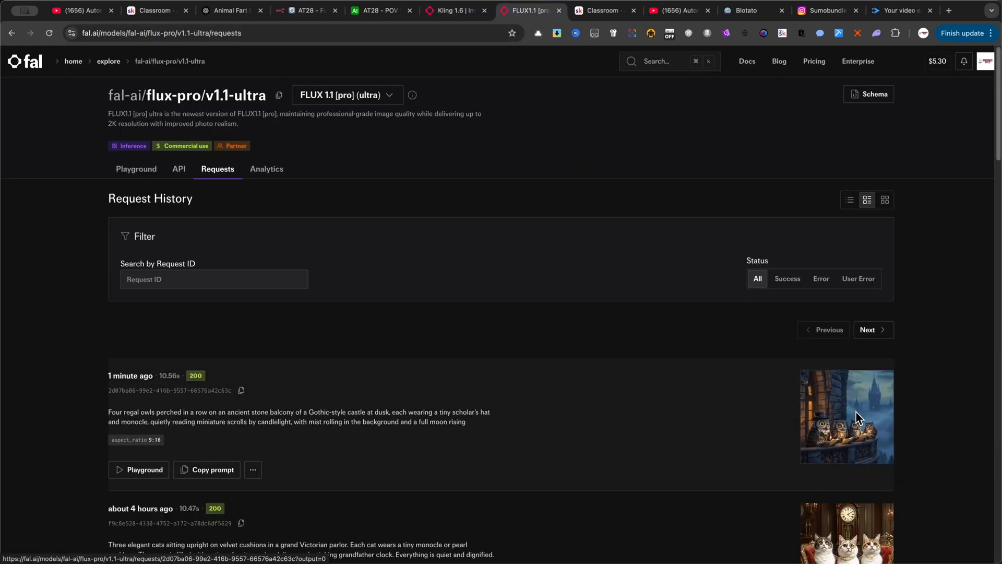
pyautogui.click(305, 11)
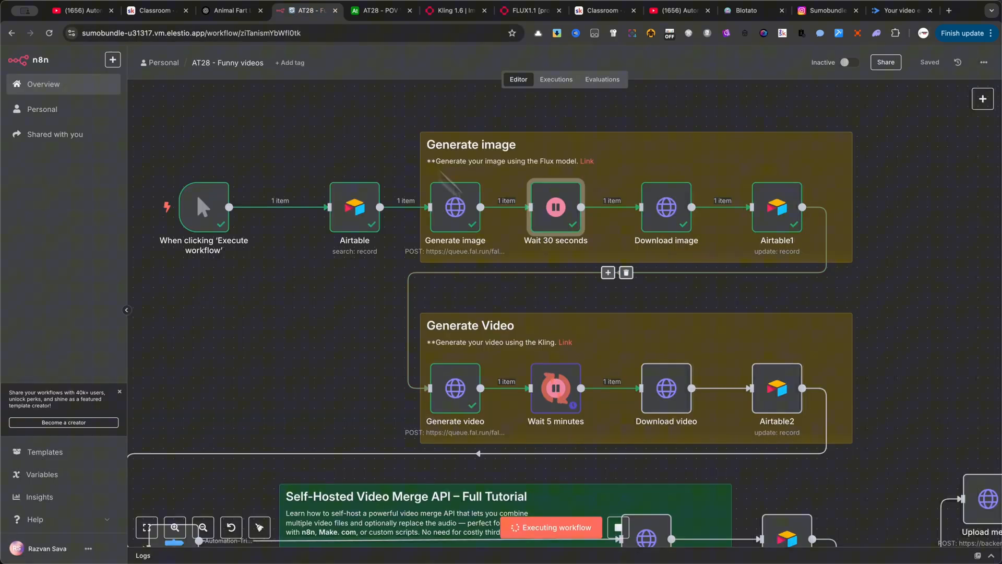
# Review the Download image step's fal.media URL and headers, then return to the canvas.
pyautogui.doubleClick(666, 207)
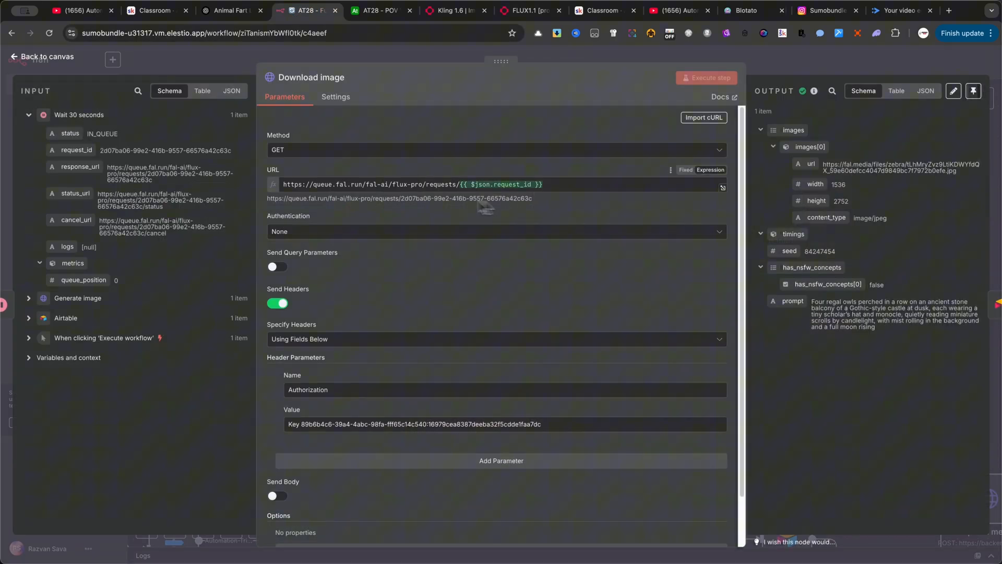
pyautogui.scroll(-3)
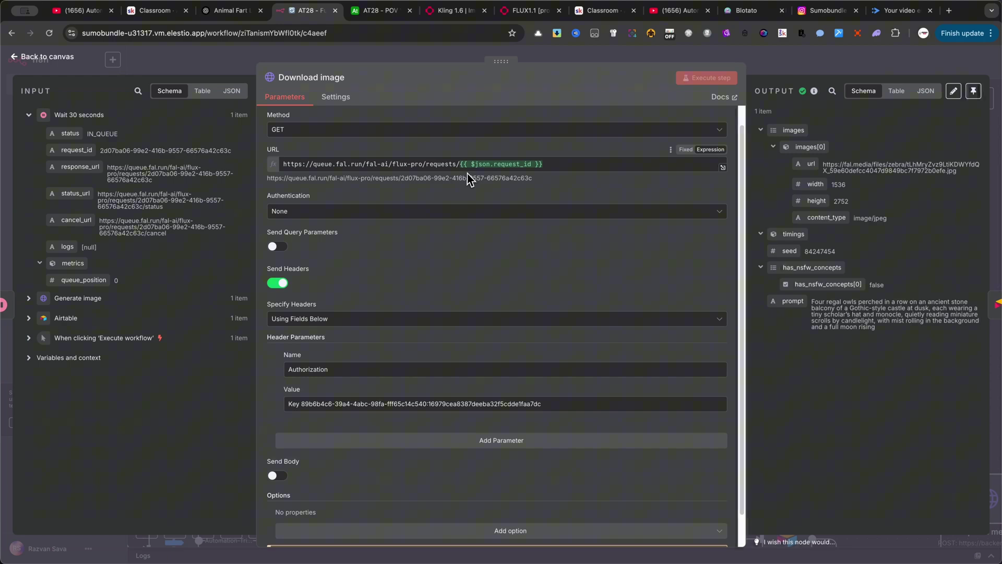
pyautogui.click(549, 403)
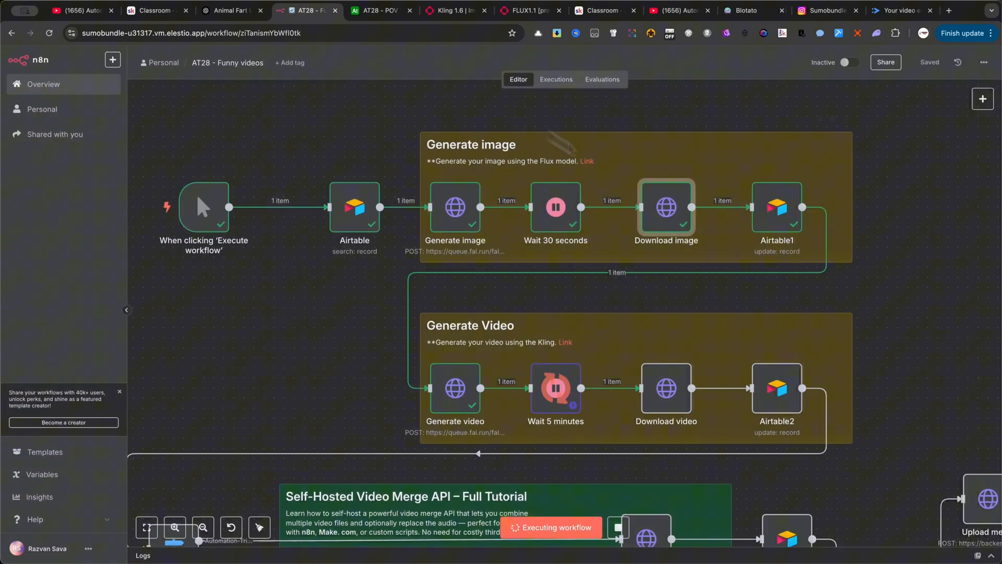
# Review the Airtable1 update step and preview the owl image attached in Airtable's fourth record.
pyautogui.doubleClick(777, 207)
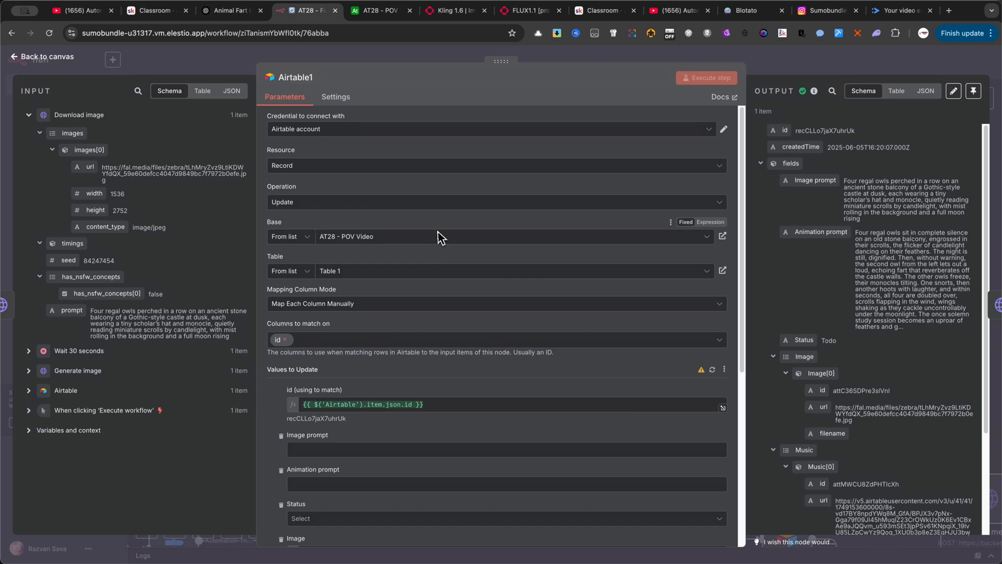
pyautogui.scroll(-3)
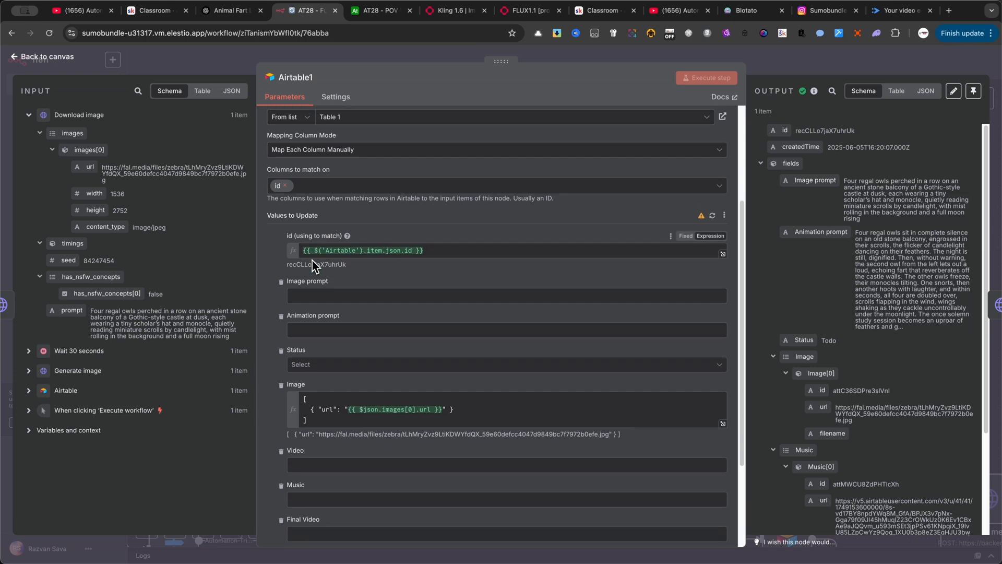
pyautogui.scroll(-3)
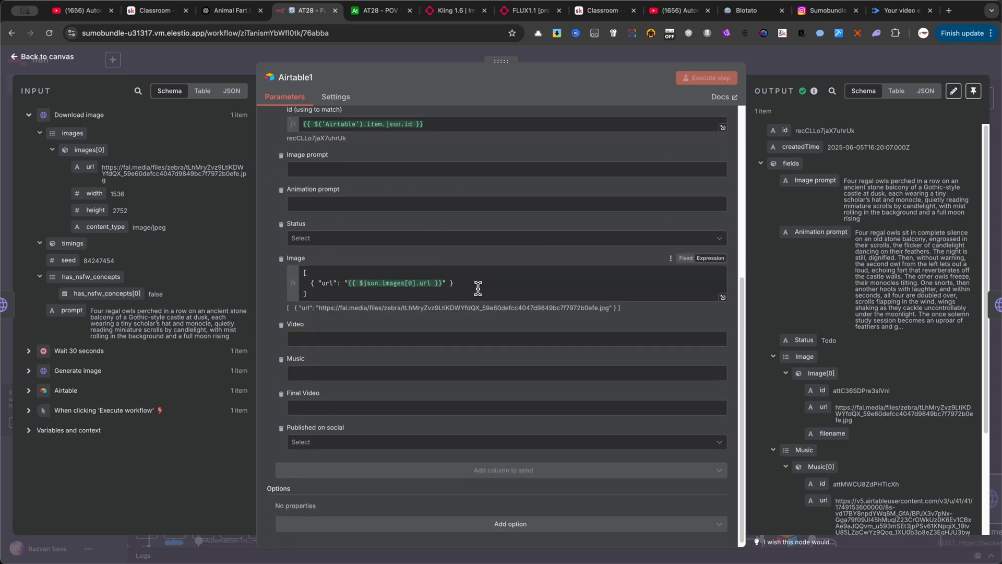
pyautogui.click(381, 11)
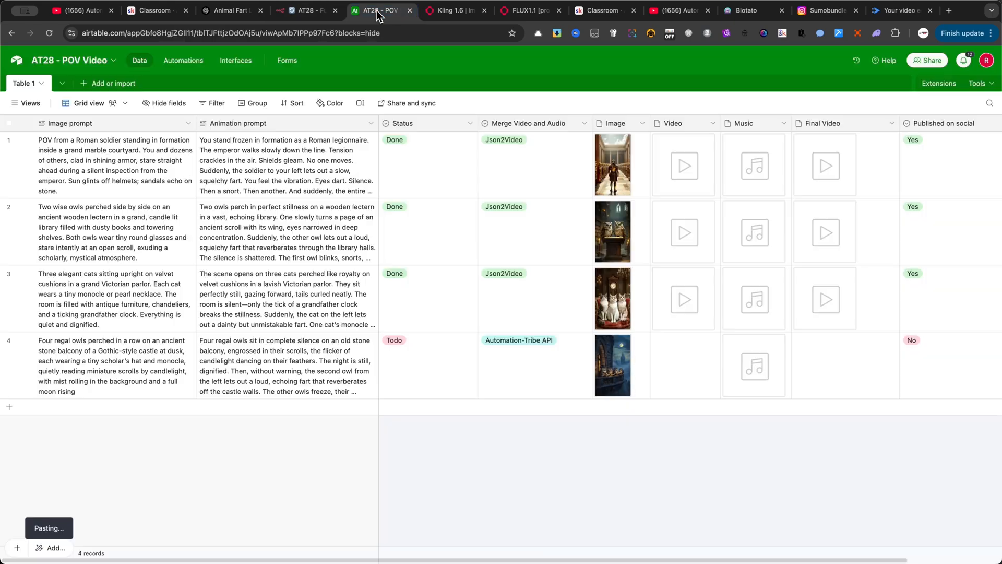
pyautogui.click(613, 365)
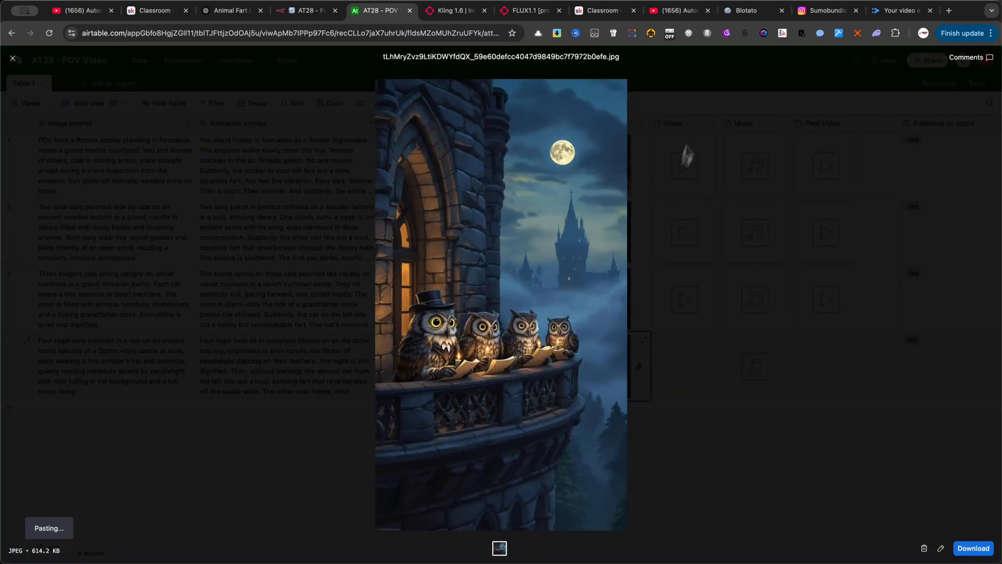
pyautogui.click(12, 58)
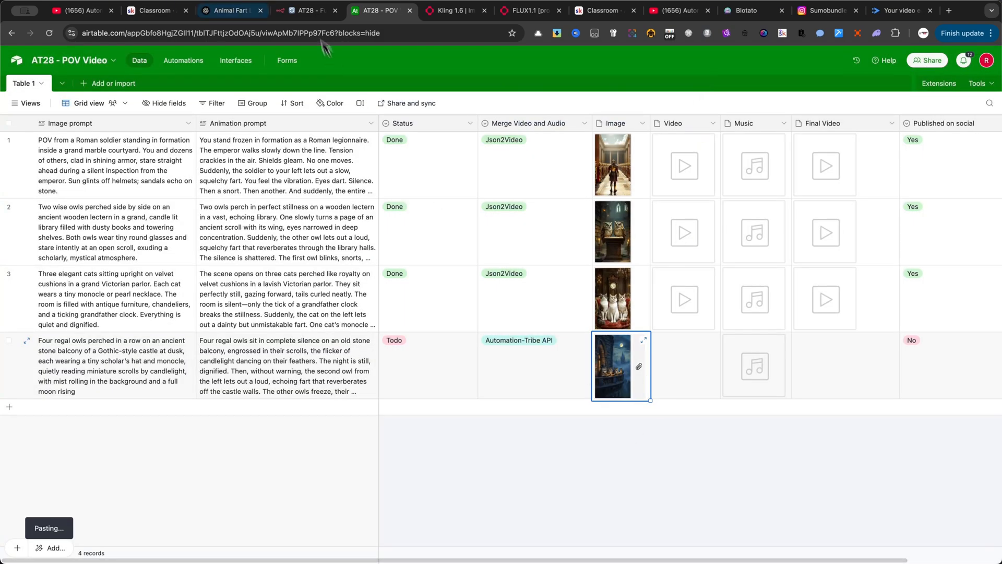
pyautogui.click(314, 10)
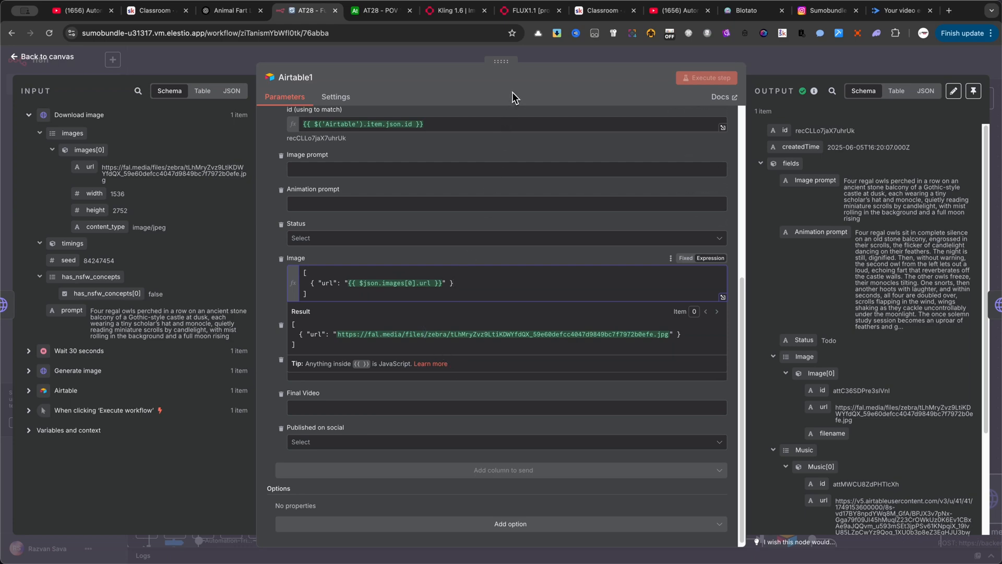
pyautogui.click(40, 56)
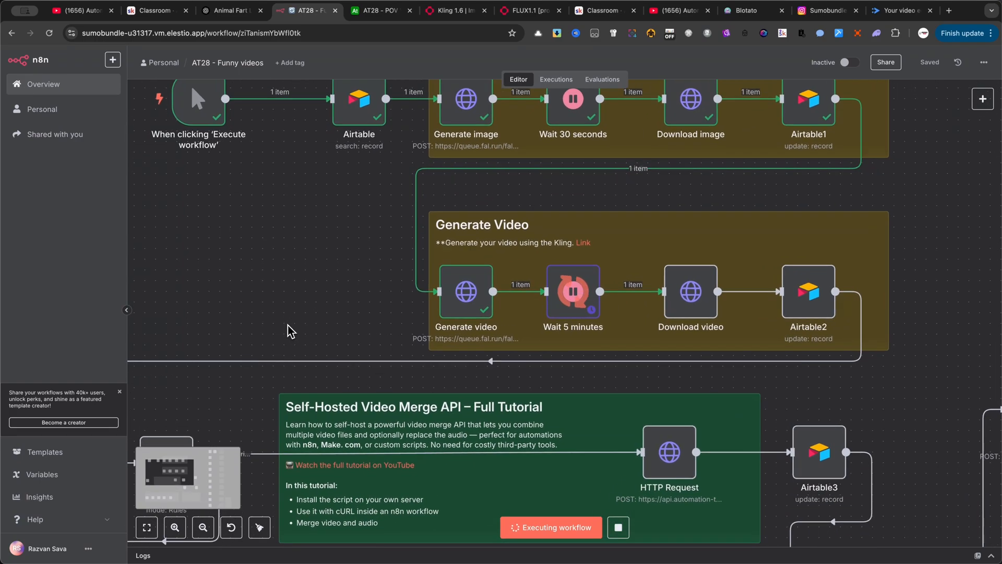
pyautogui.click(148, 528)
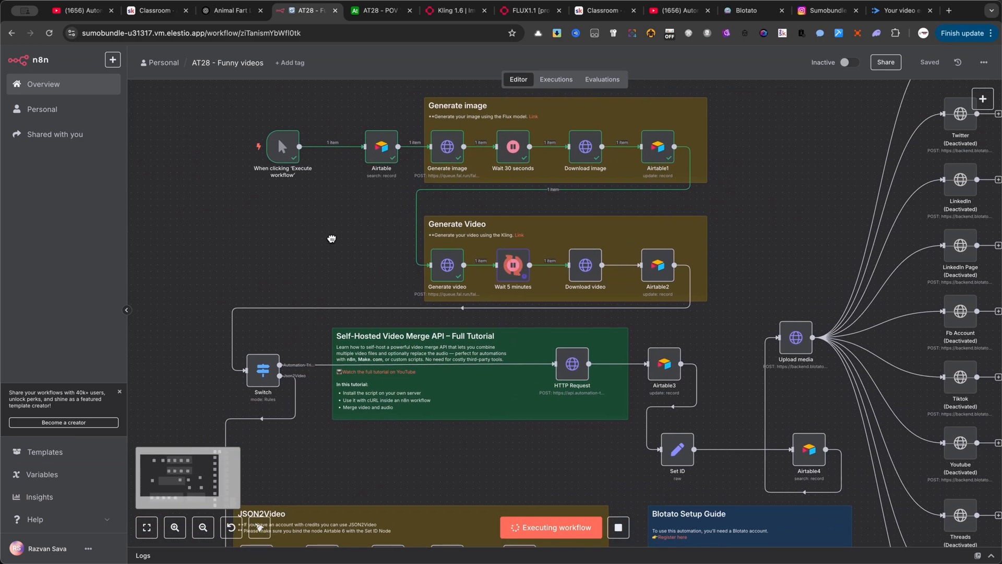
pyautogui.doubleClick(447, 263)
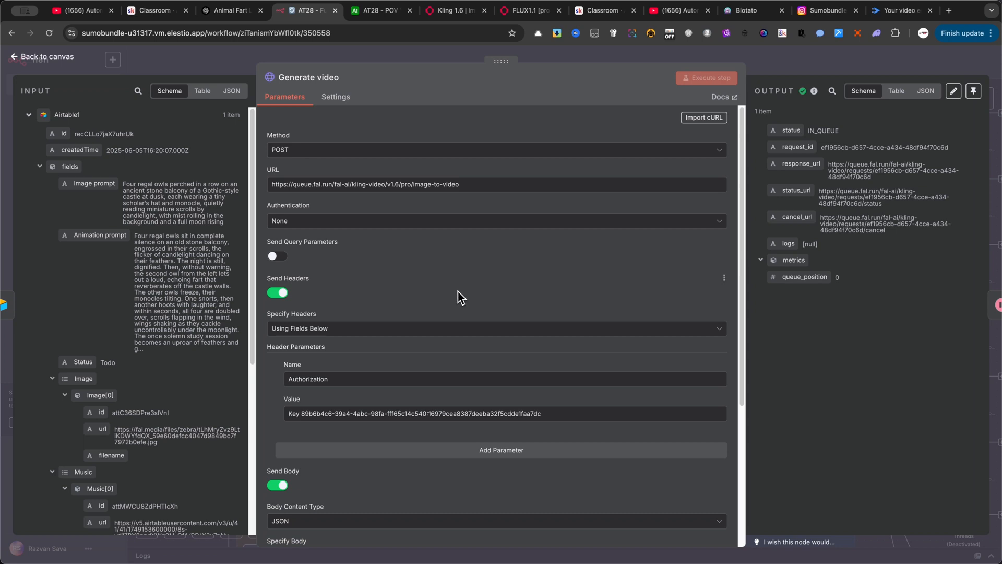
pyautogui.scroll(-3)
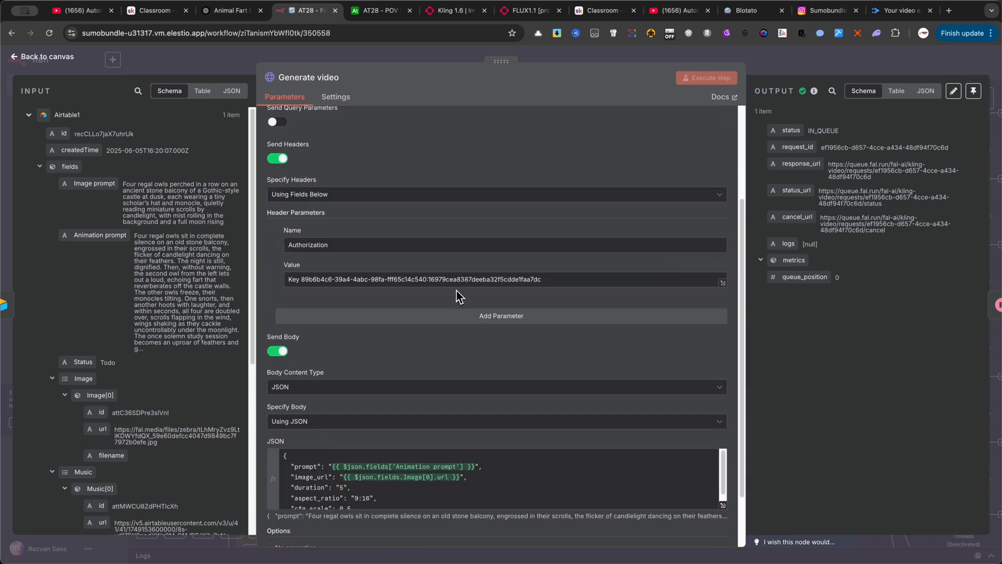
pyautogui.scroll(-3)
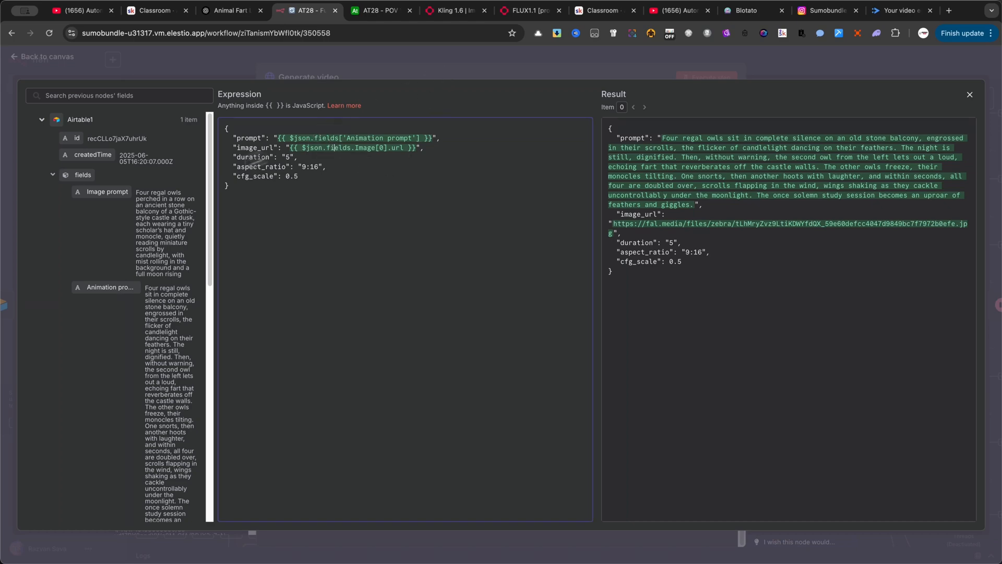
pyautogui.moveTo(434, 76)
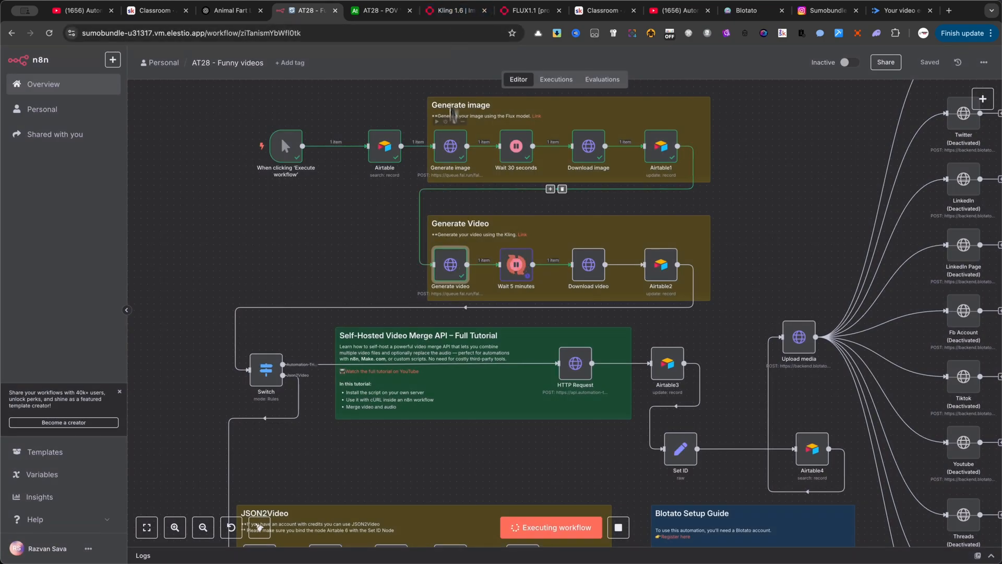
pyautogui.click(455, 11)
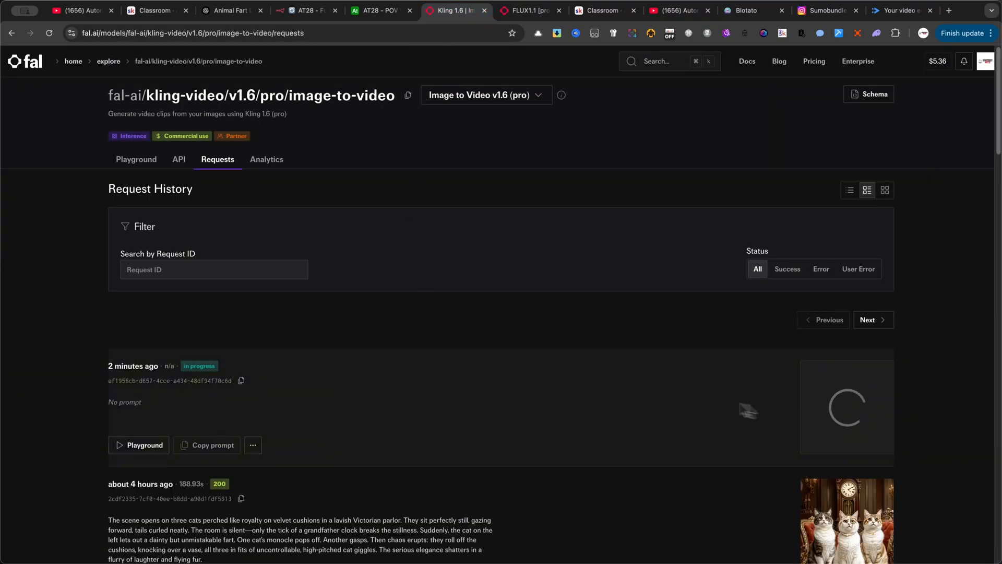
pyautogui.click(377, 11)
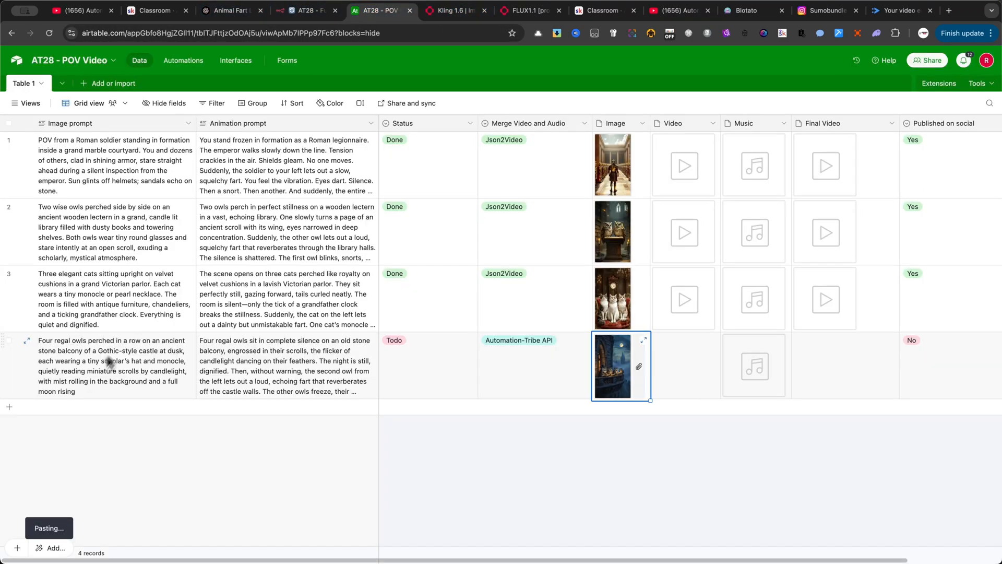
pyautogui.click(286, 365)
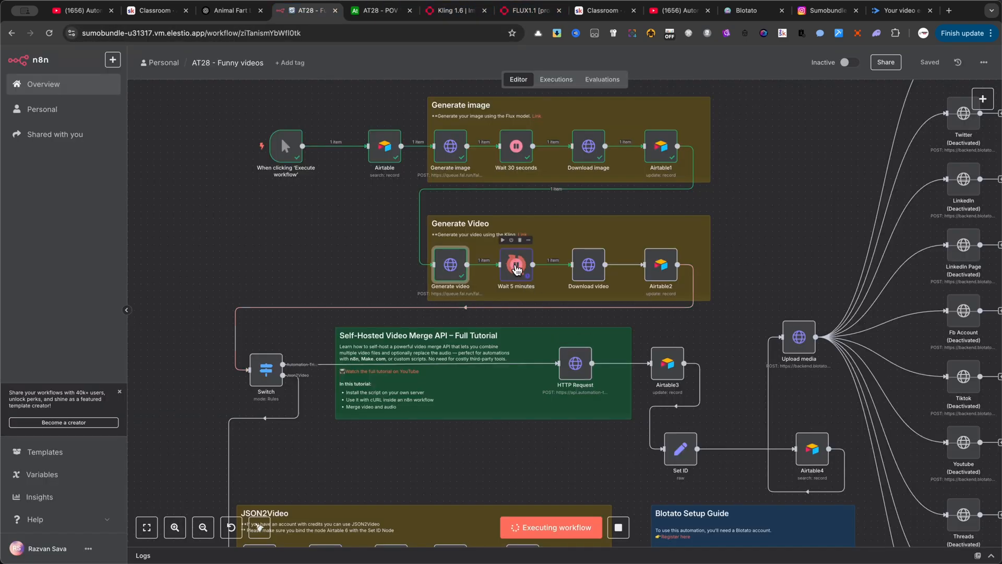
pyautogui.doubleClick(516, 265)
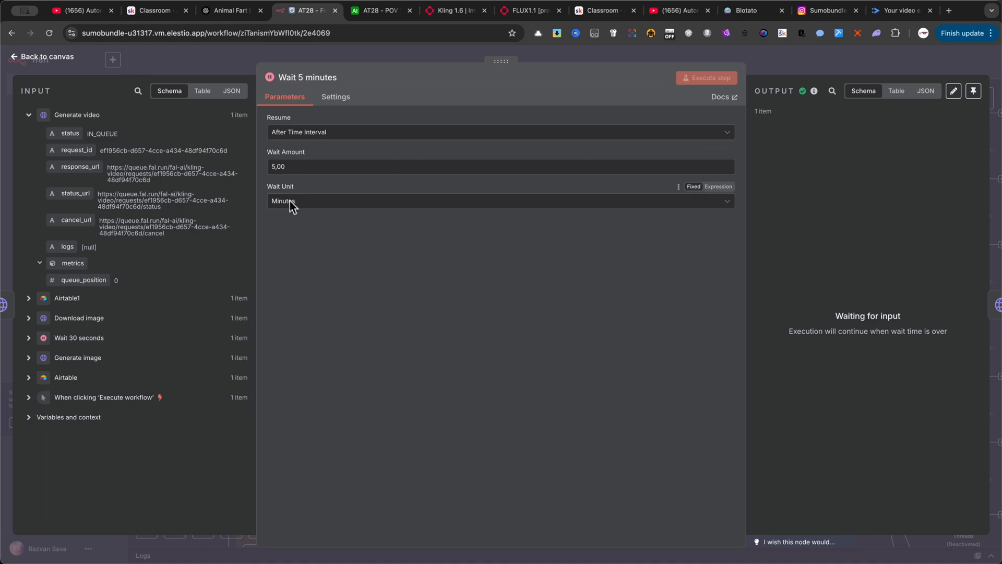
pyautogui.click(35, 56)
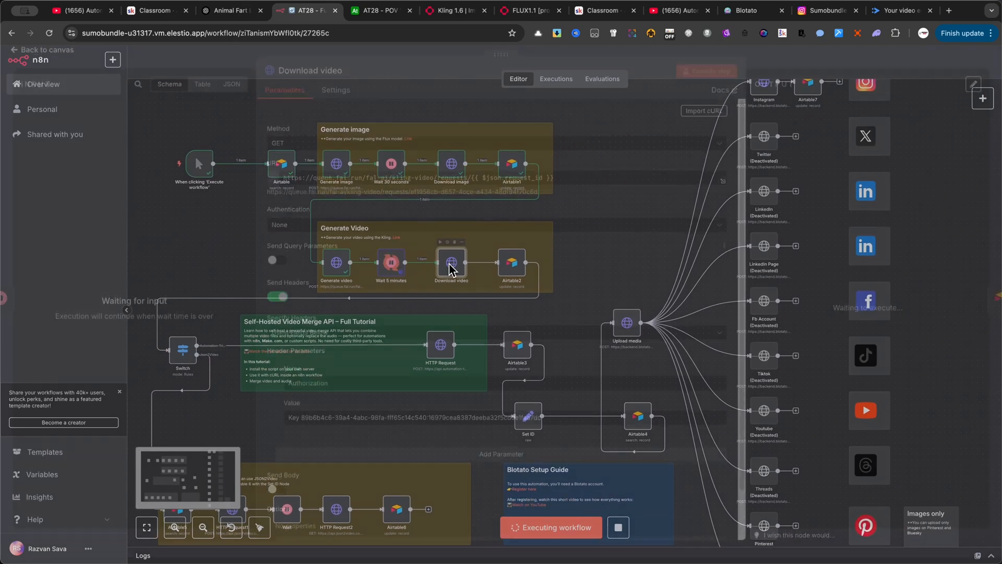
pyautogui.doubleClick(451, 263)
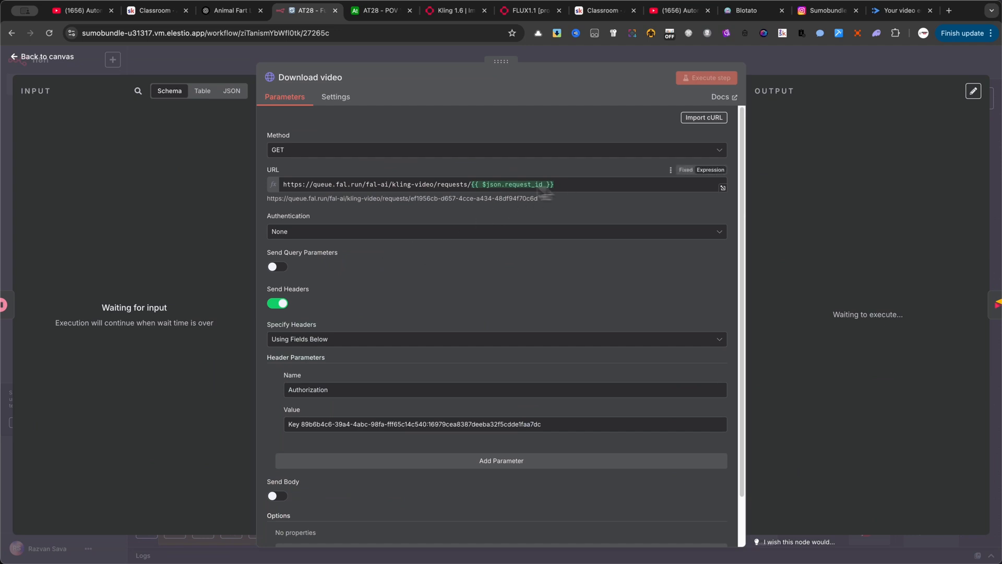
pyautogui.scroll(-3)
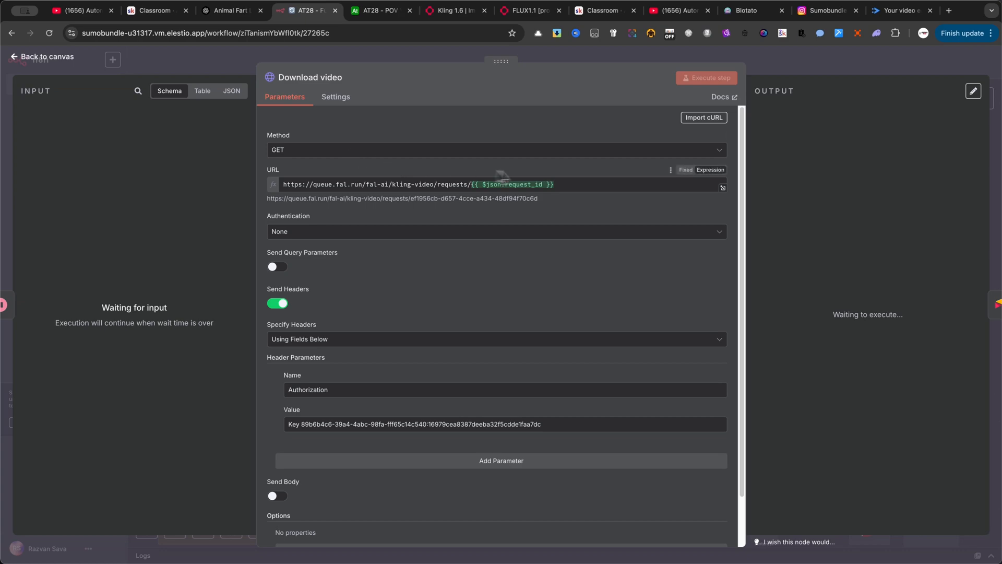
pyautogui.moveTo(793, 69)
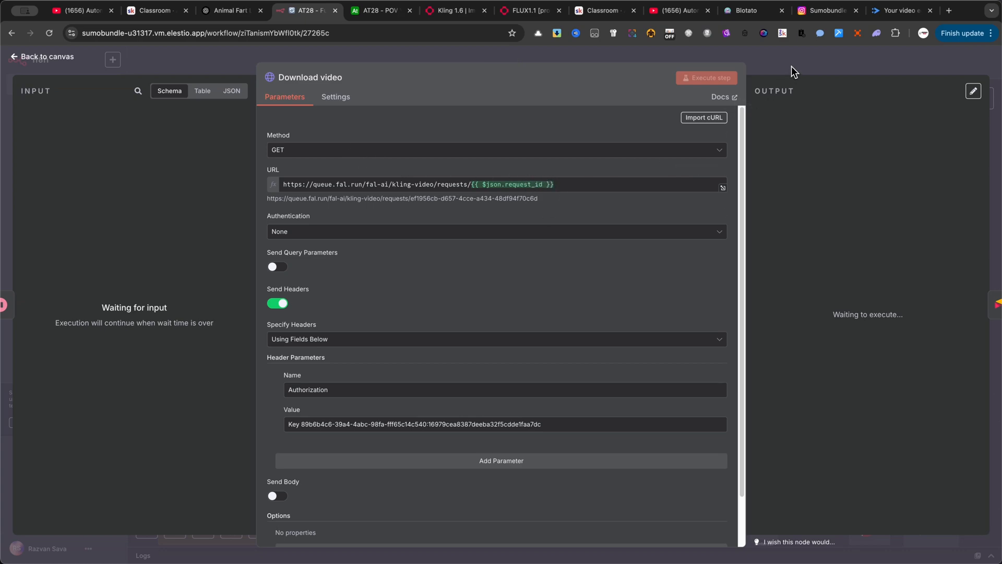
pyautogui.click(453, 11)
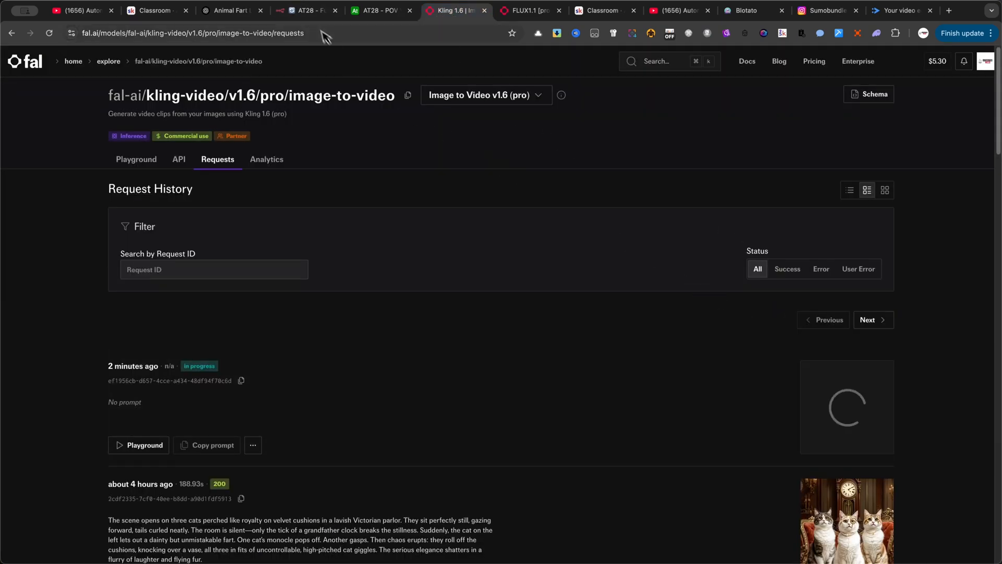
pyautogui.click(310, 10)
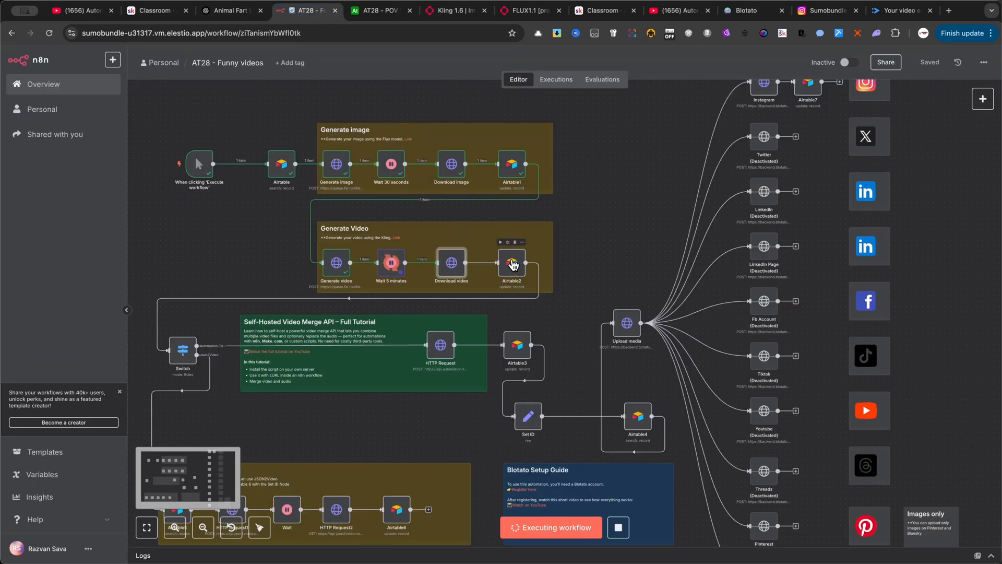
# Open Airtable2 and scroll to its record id and Video URL field mapping.
pyautogui.doubleClick(511, 263)
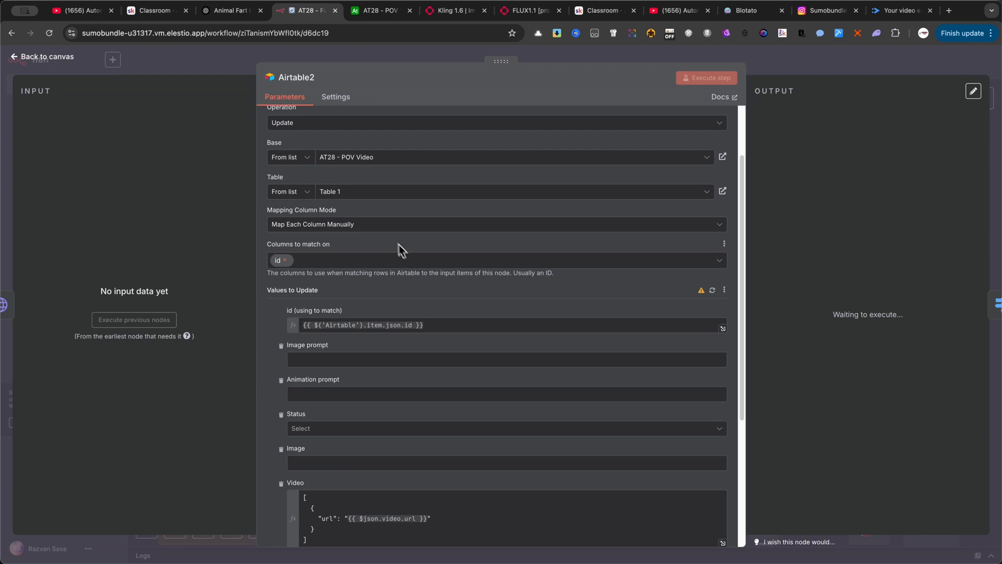
pyautogui.scroll(-3)
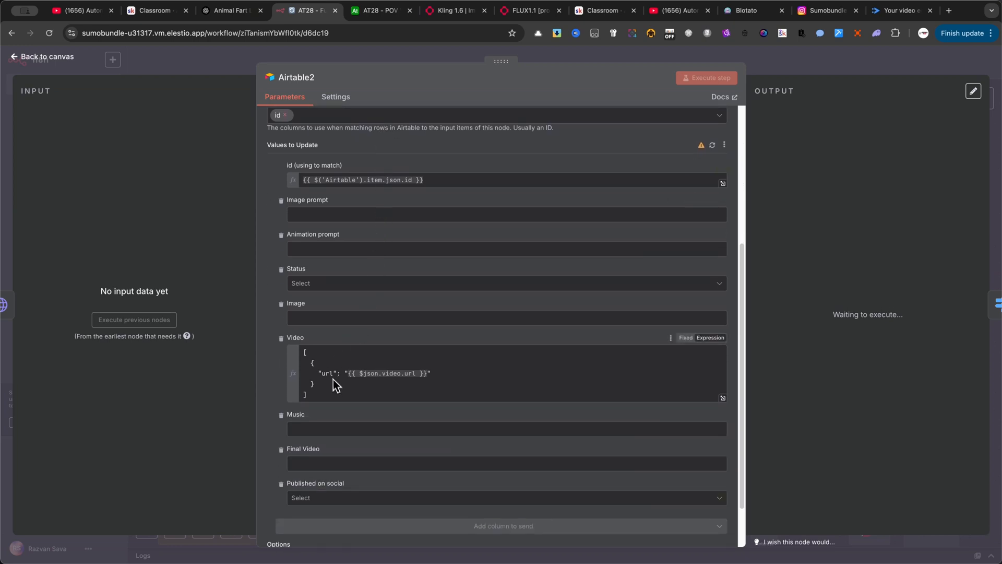
pyautogui.moveTo(319, 404)
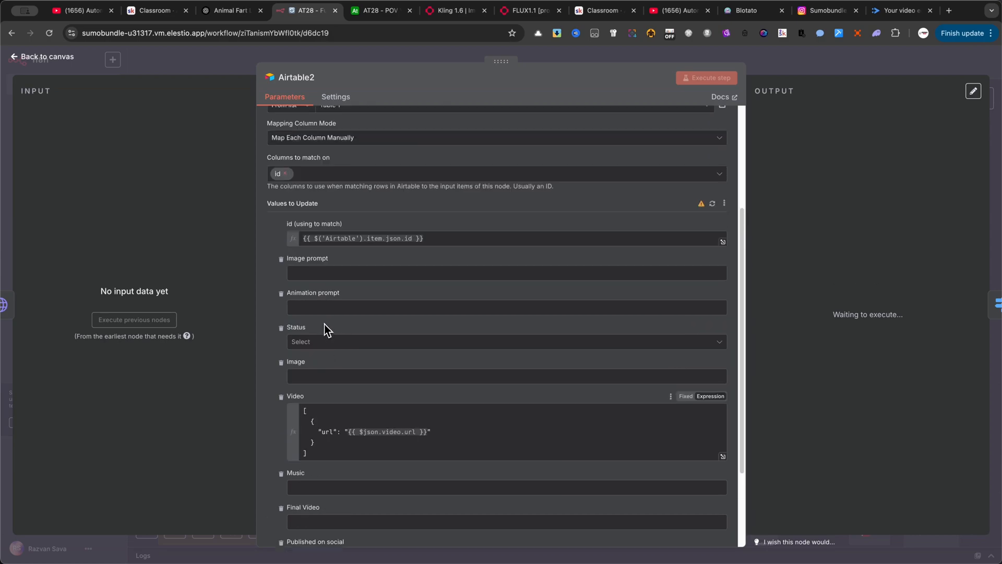
pyautogui.moveTo(233, 76)
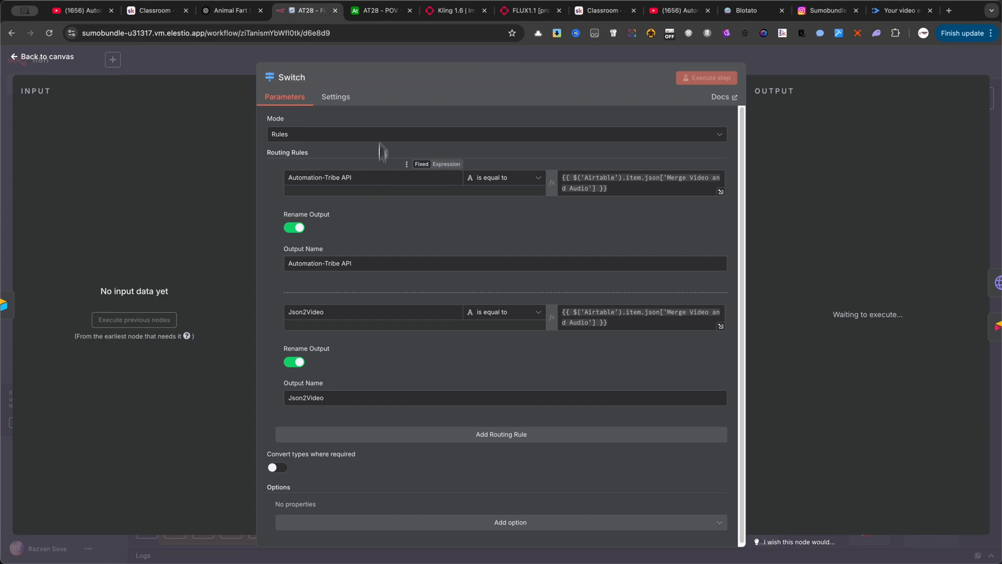
# Check the Merge Video and Audio value in Airtable, then leave the Switch step for the canvas.
pyautogui.click(382, 11)
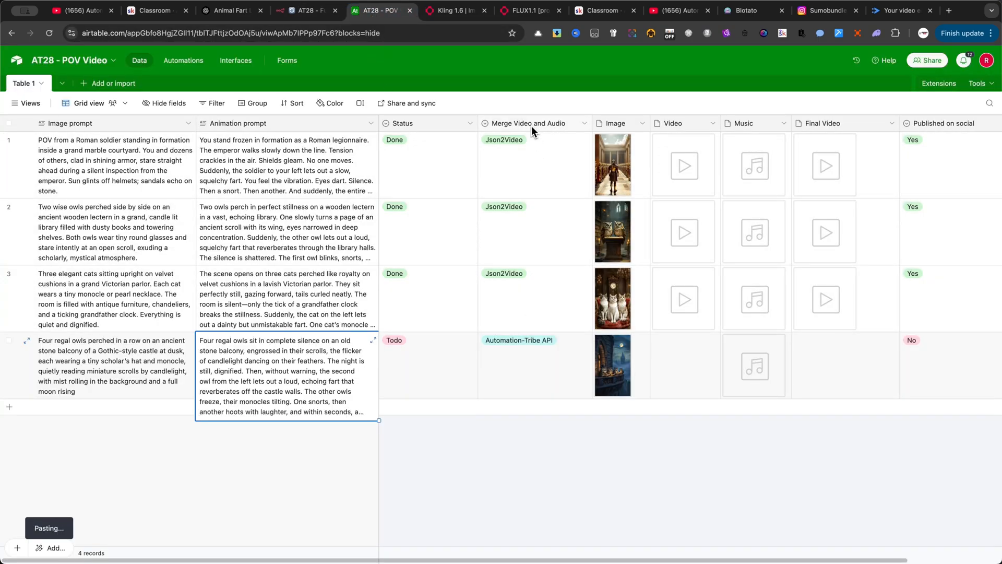
pyautogui.click(305, 11)
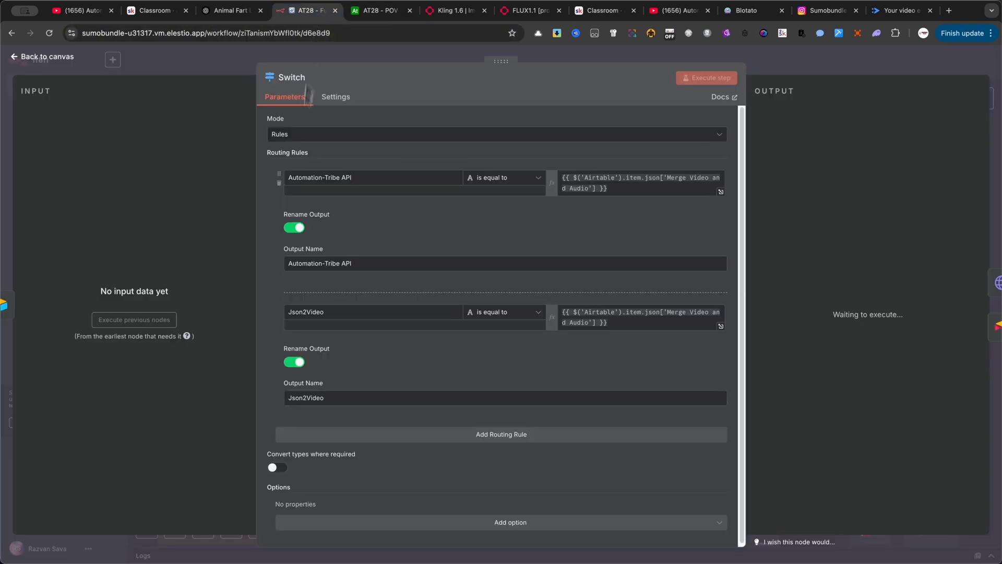
pyautogui.moveTo(327, 313)
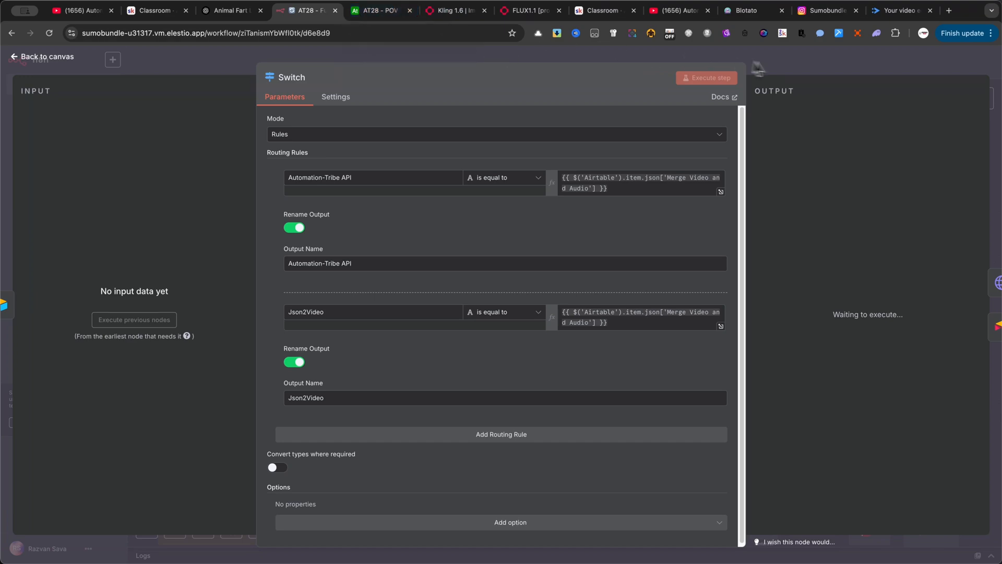
pyautogui.click(41, 57)
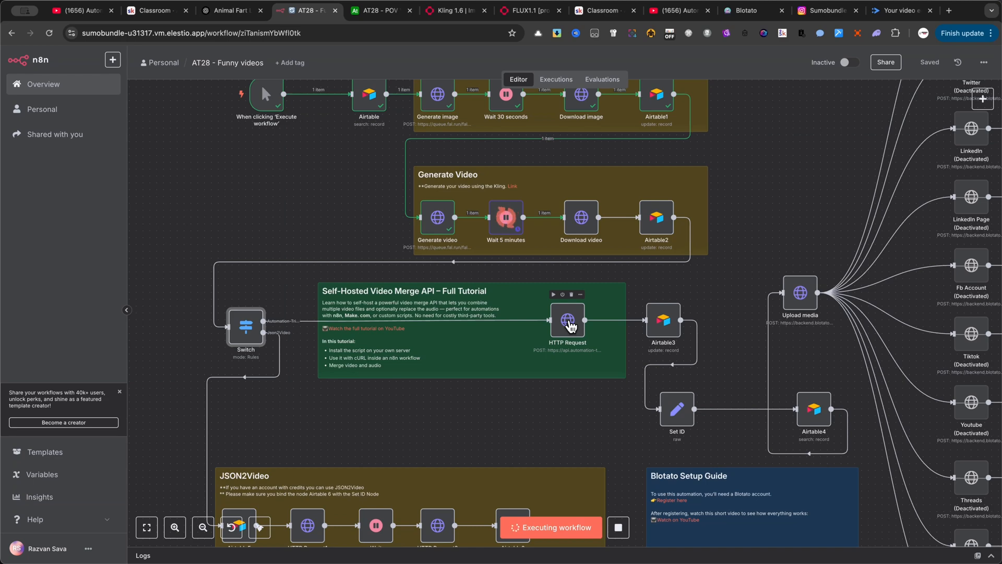
pyautogui.doubleClick(567, 319)
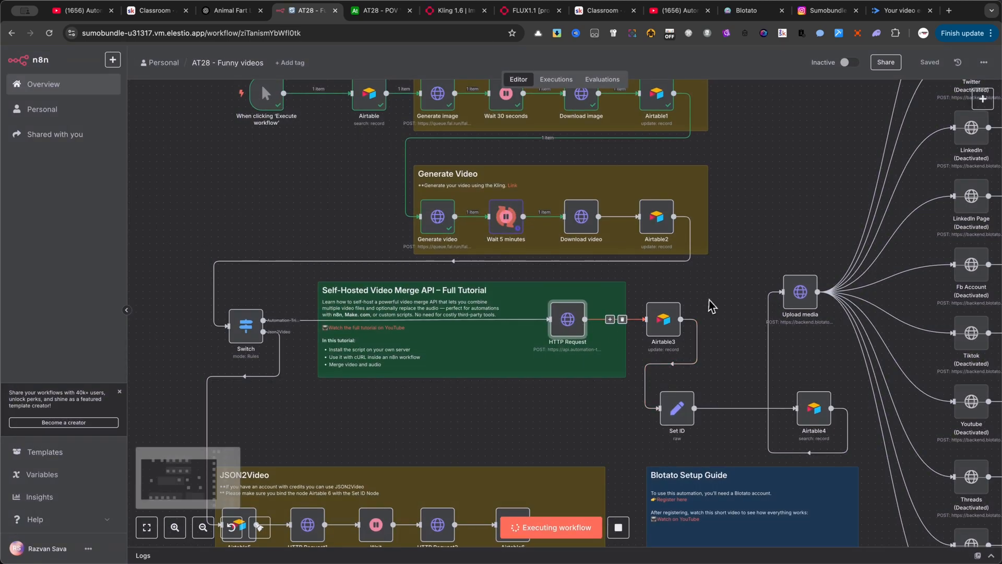
pyautogui.click(673, 10)
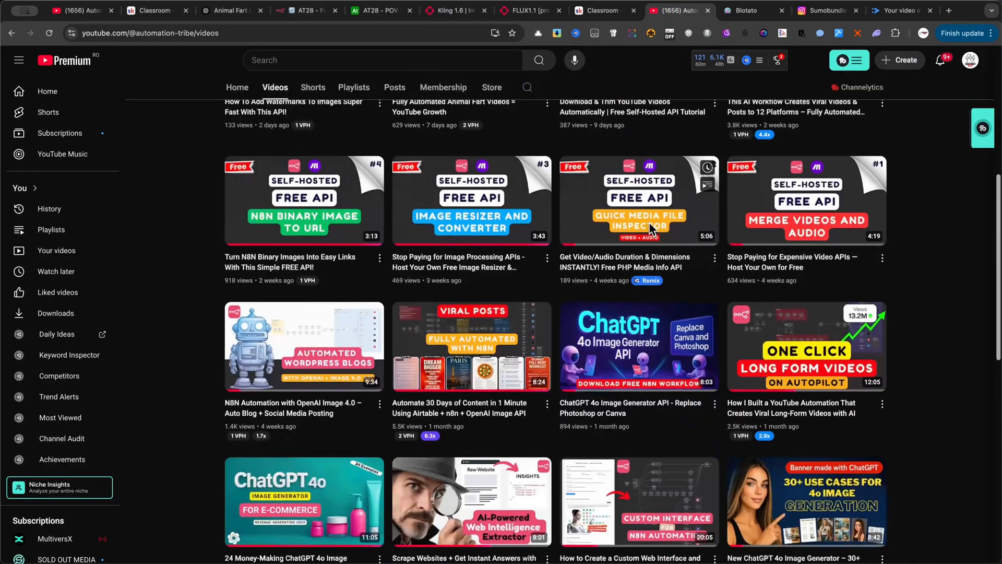
pyautogui.scroll(-3)
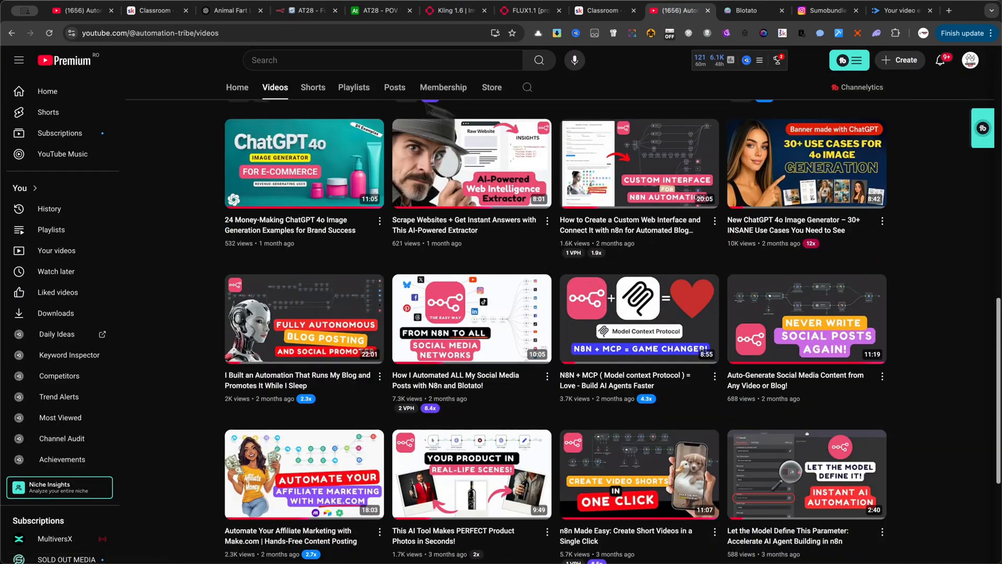
pyautogui.click(305, 11)
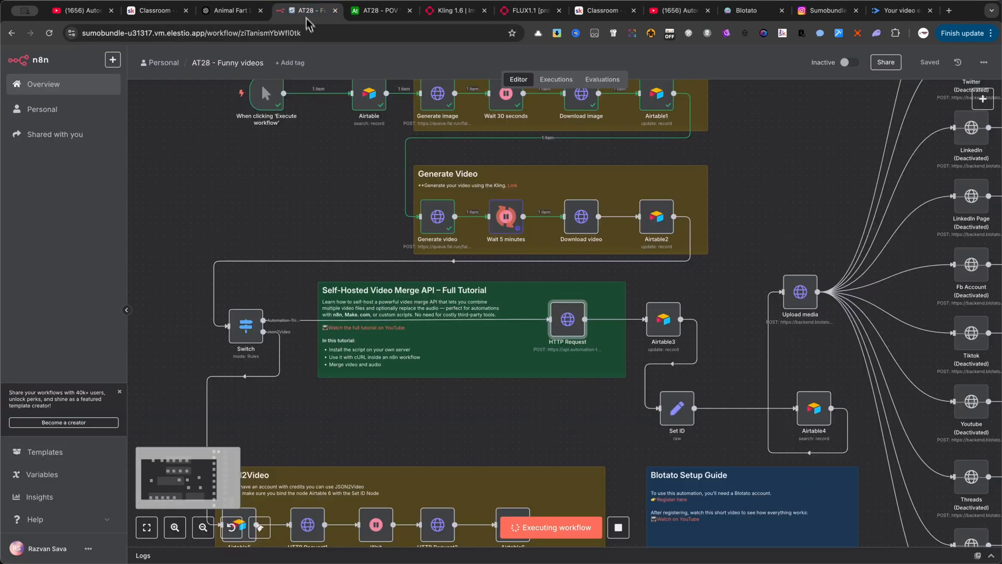
pyautogui.moveTo(572, 406)
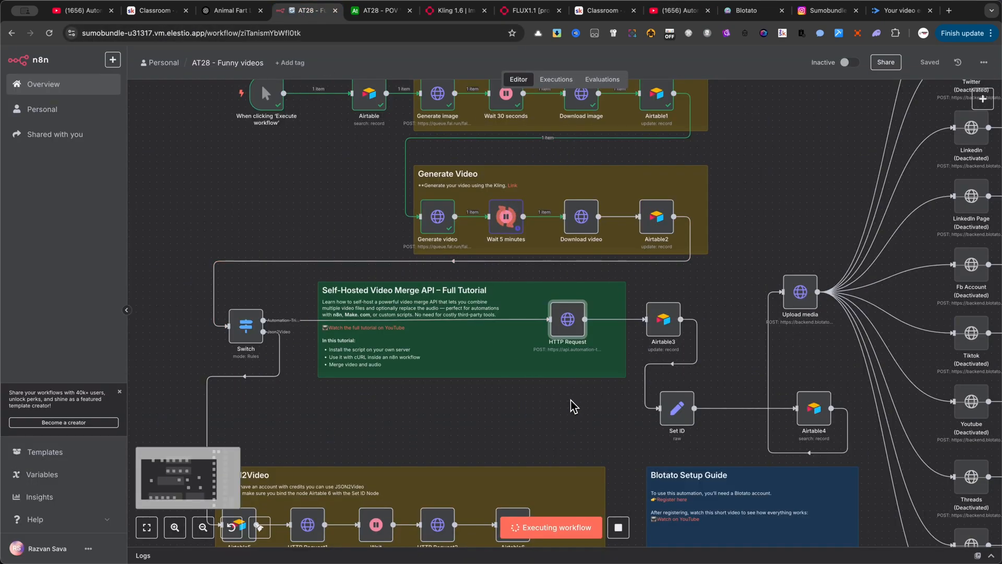
pyautogui.moveTo(676, 419)
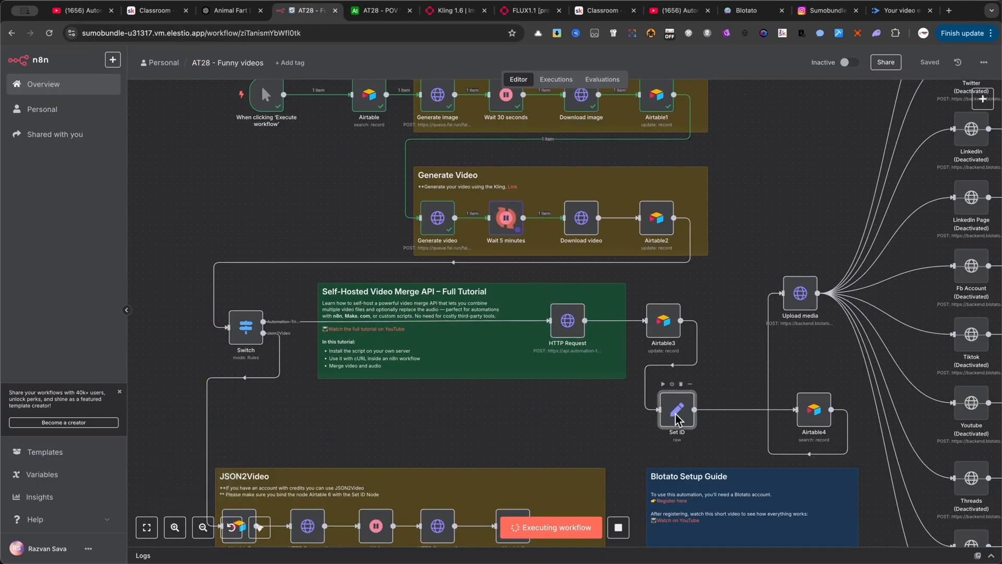
# Open the Set ID node and copy the API key from Blotato's settings.
pyautogui.doubleClick(677, 411)
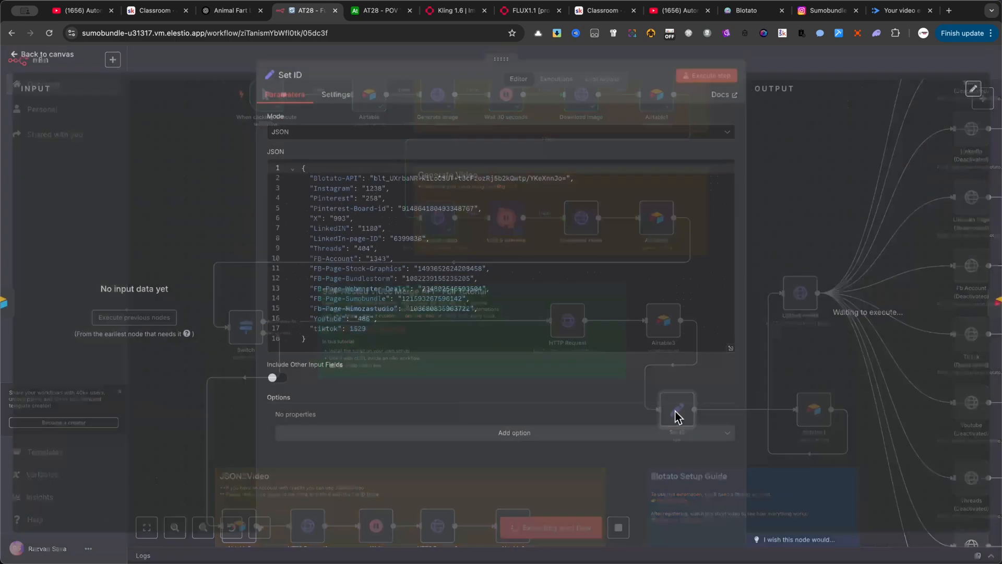
pyautogui.click(747, 10)
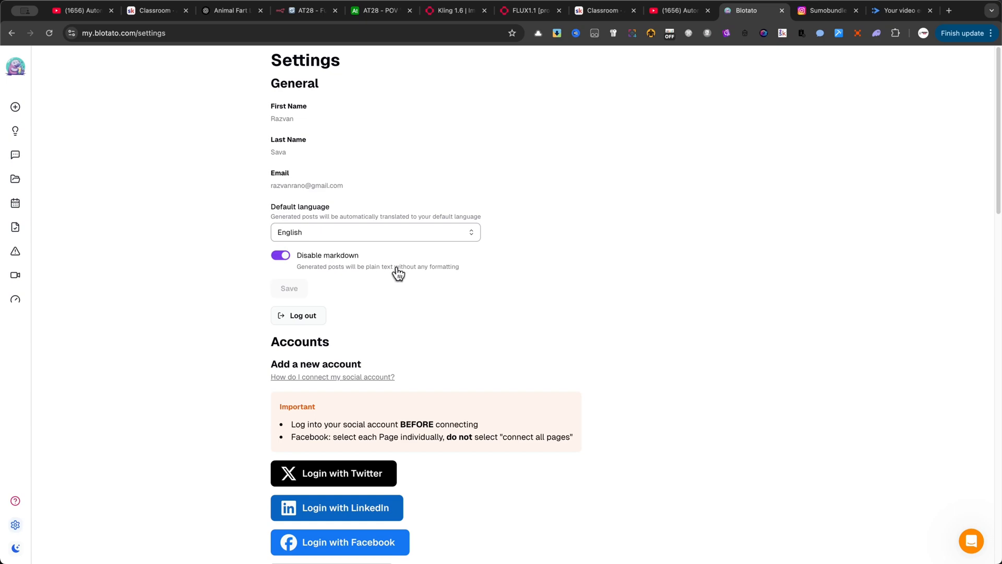
pyautogui.scroll(-3)
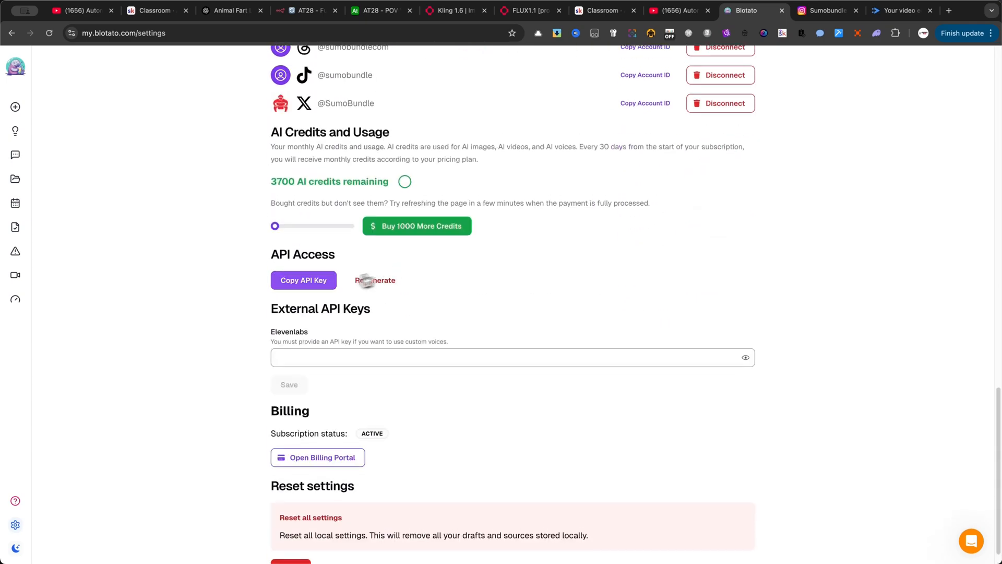
pyautogui.click(303, 281)
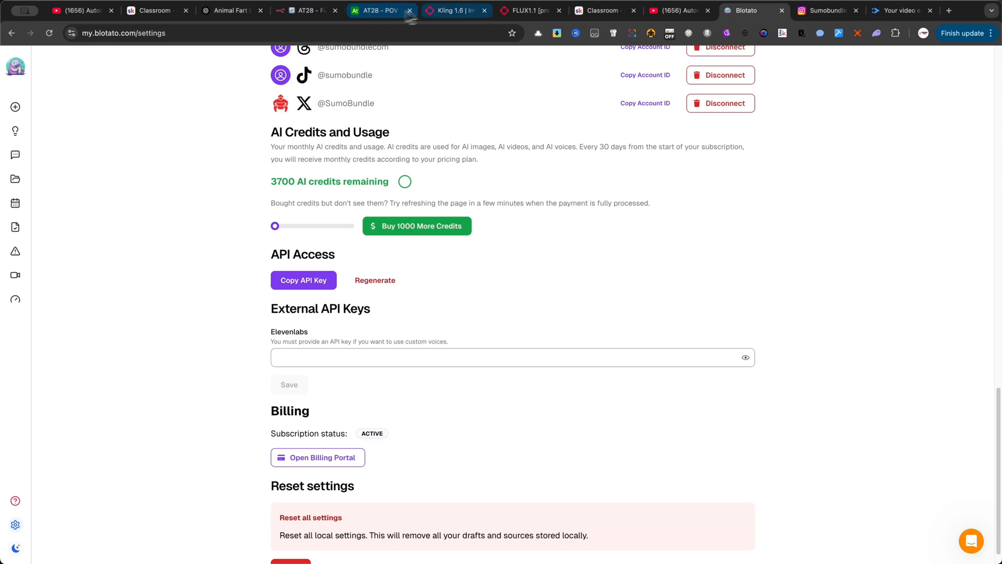
# Copy the Instagram account ID from Blotato and return to n8n.
pyautogui.click(304, 10)
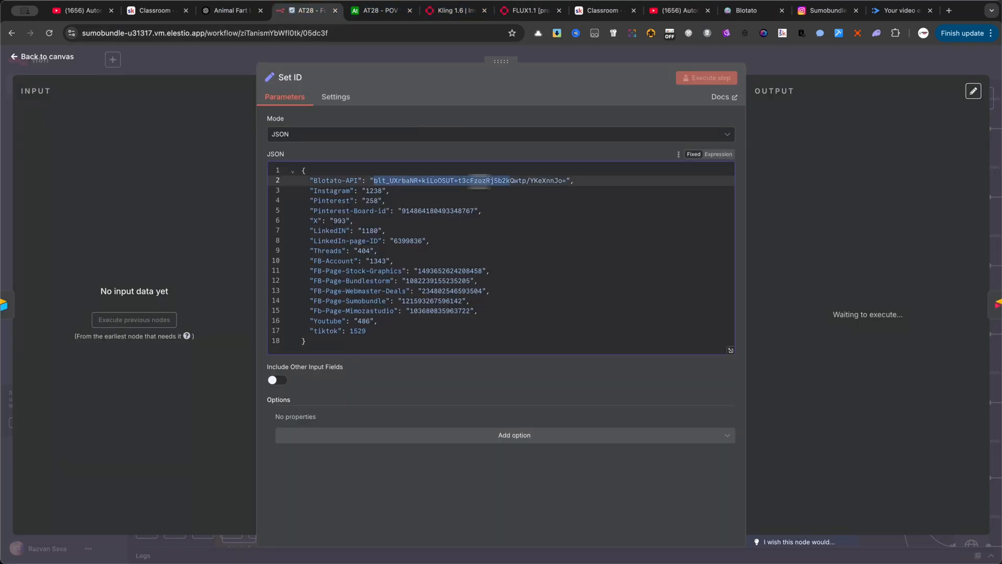
pyautogui.click(746, 11)
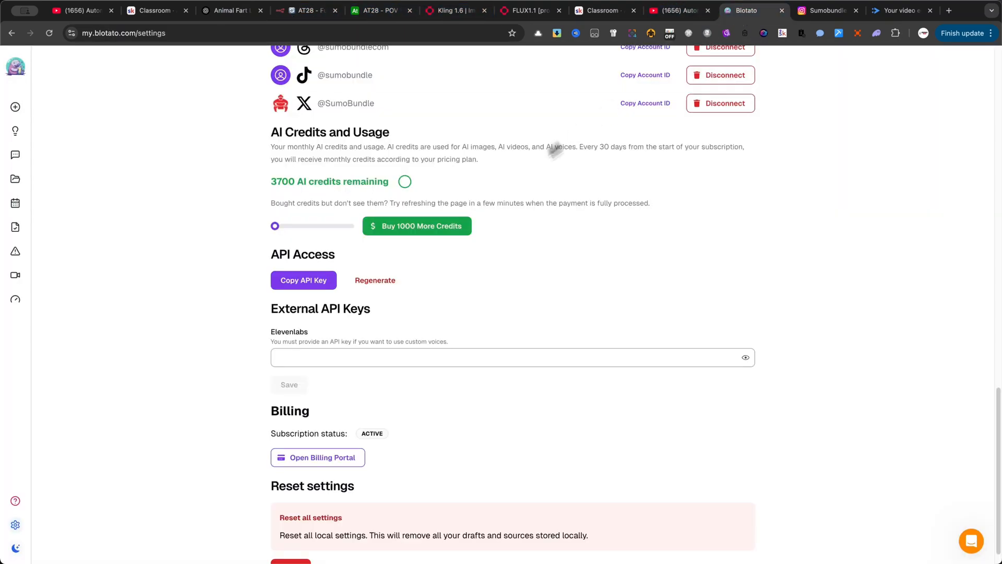
pyautogui.scroll(3)
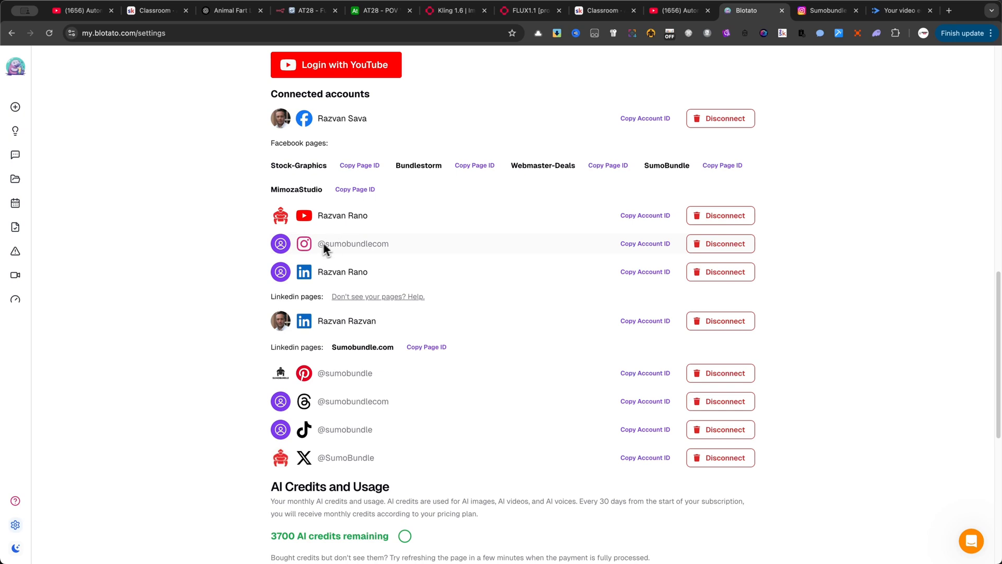
pyautogui.click(645, 244)
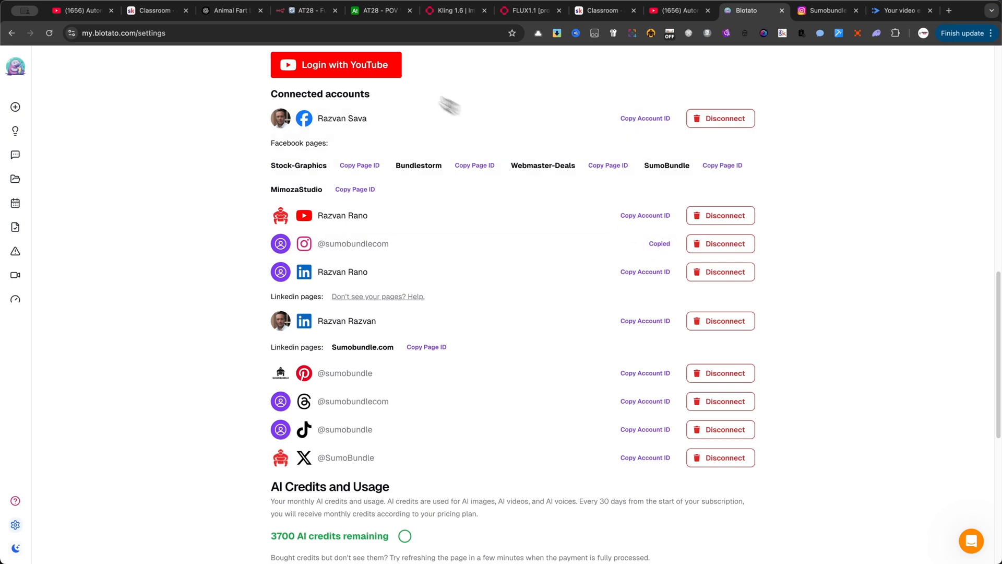
pyautogui.click(307, 11)
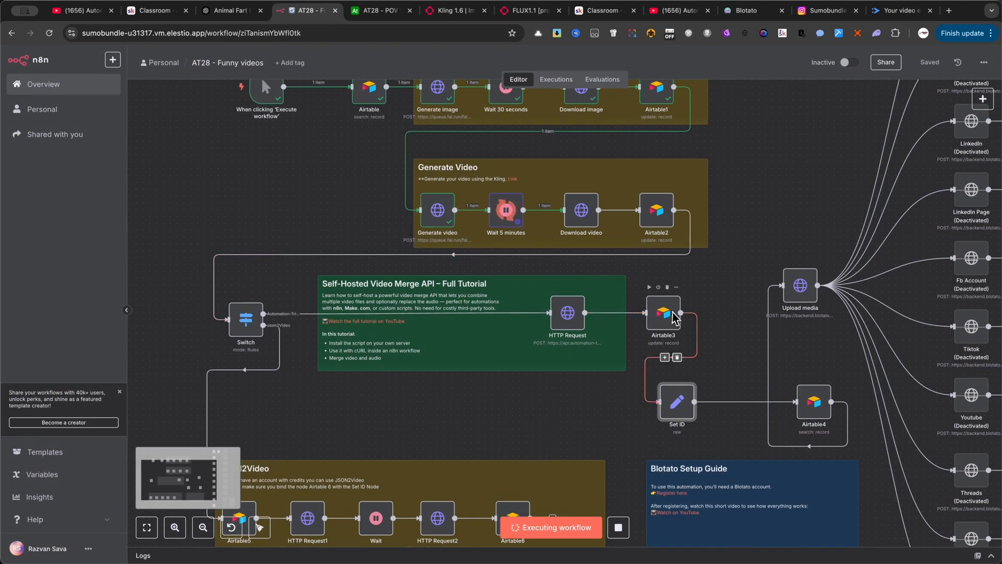
pyautogui.doubleClick(814, 402)
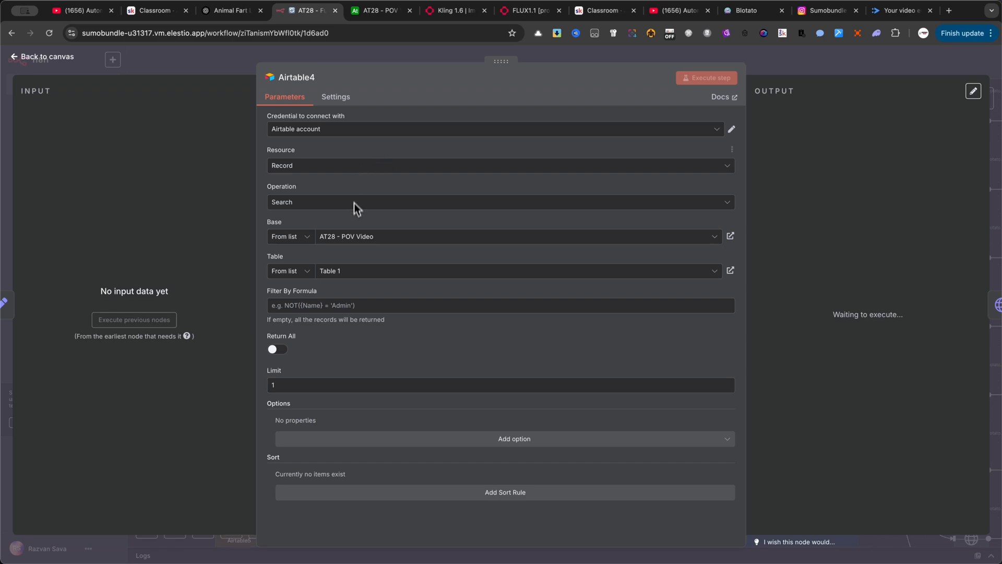
pyautogui.moveTo(783, 71)
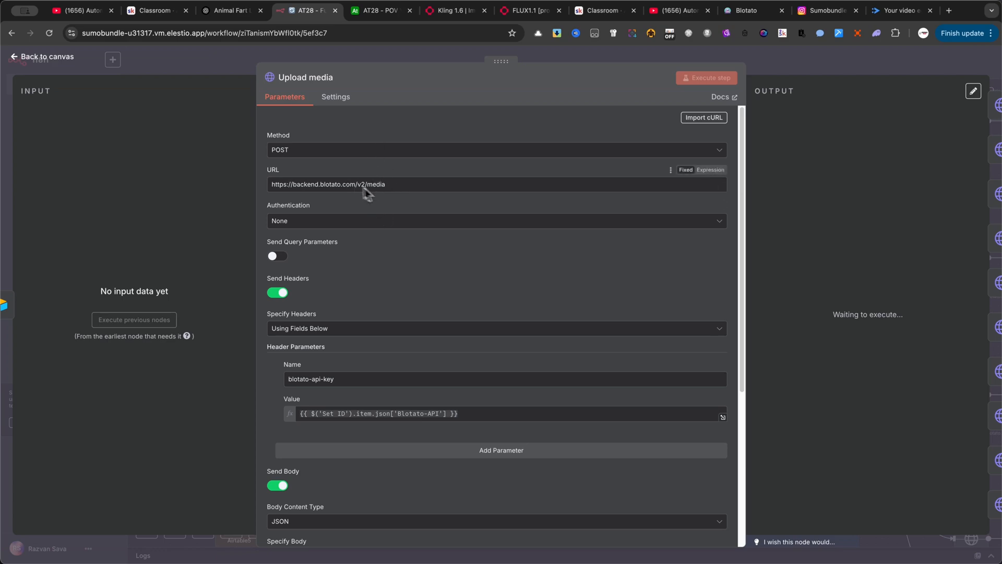
pyautogui.scroll(-3)
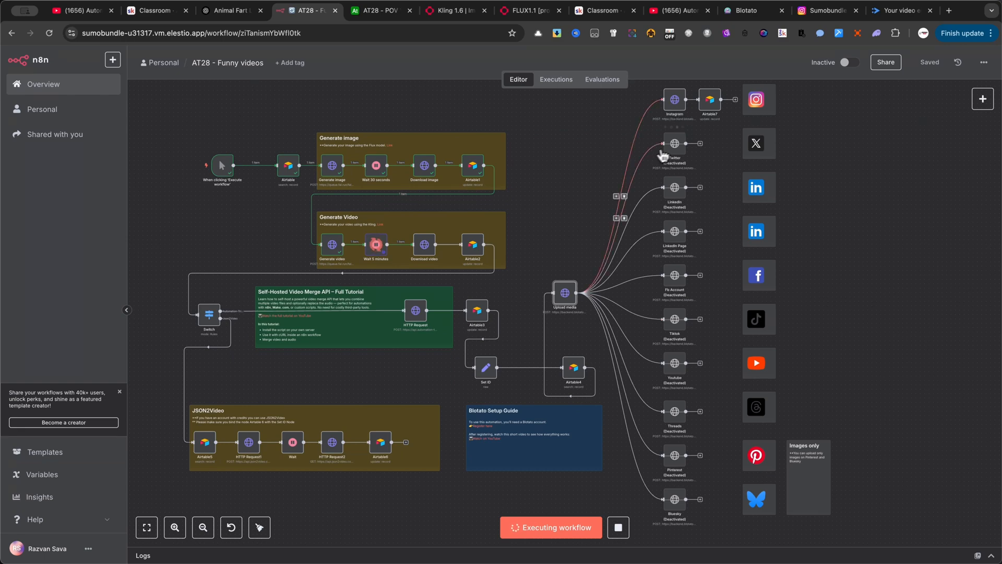
# Type 'Captio' into the Instagram node's JSON body text field, then view the Instagram profile.
pyautogui.rightClick(675, 143)
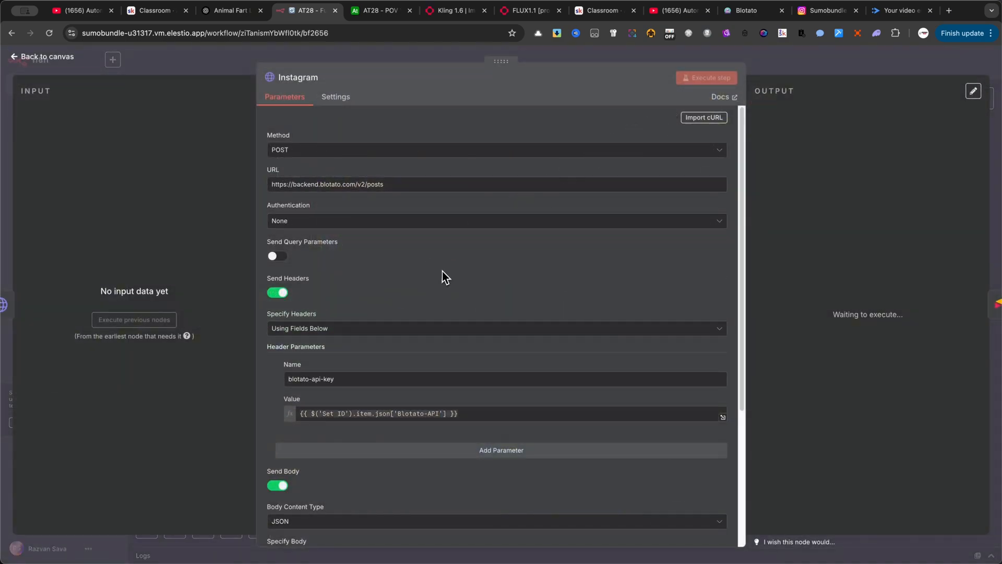
pyautogui.scroll(-3)
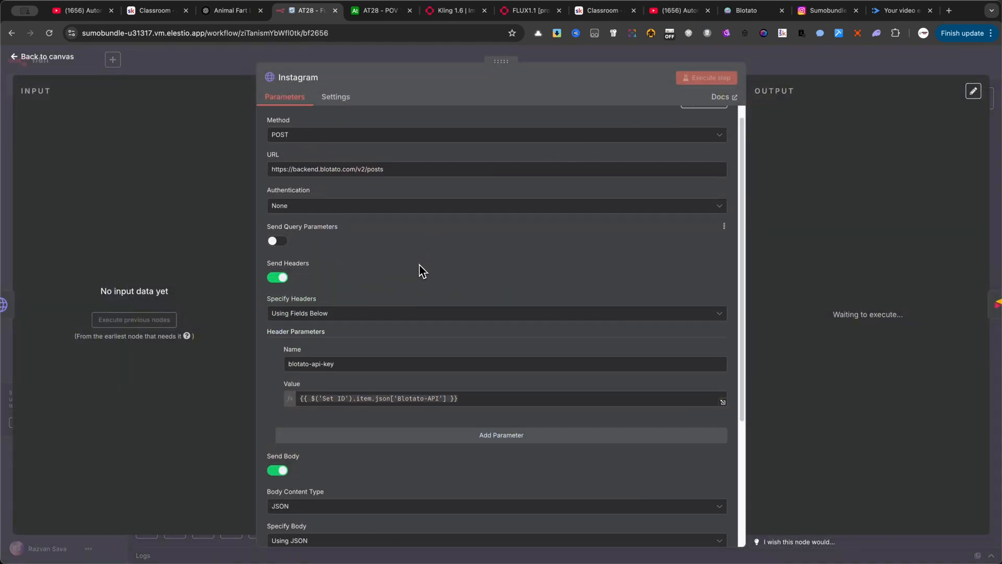
pyautogui.scroll(-3)
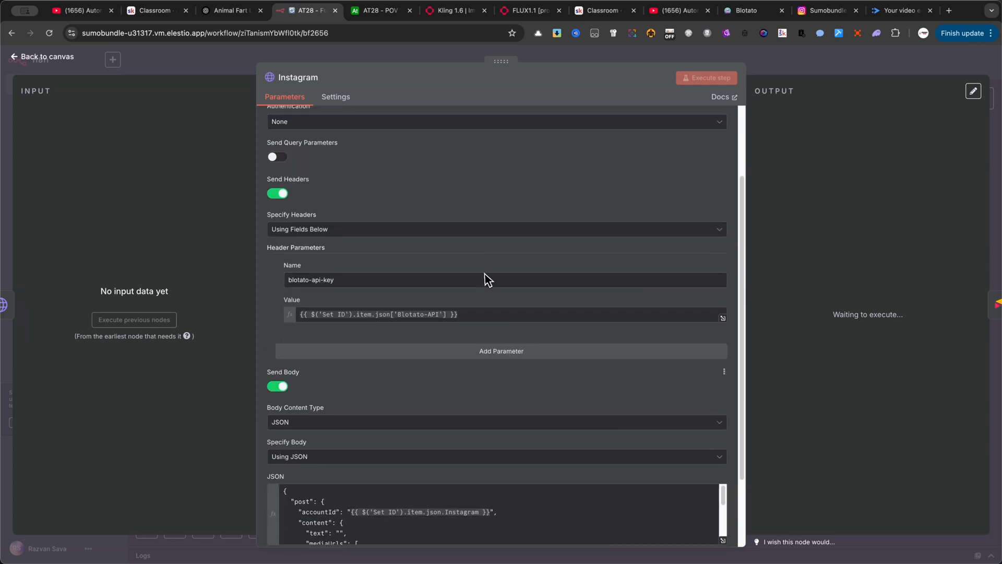
pyautogui.scroll(-3)
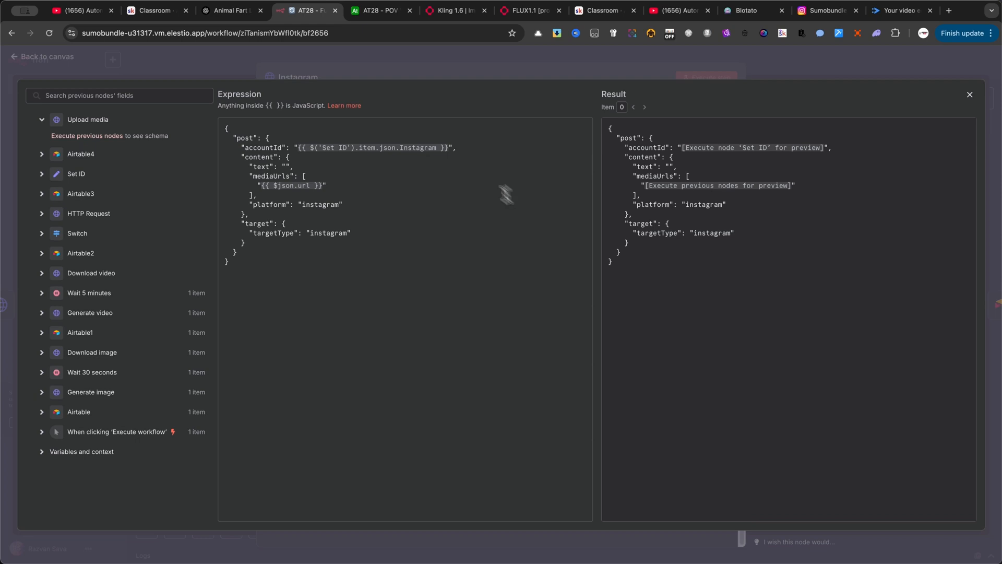
pyautogui.doubleClick(291, 186)
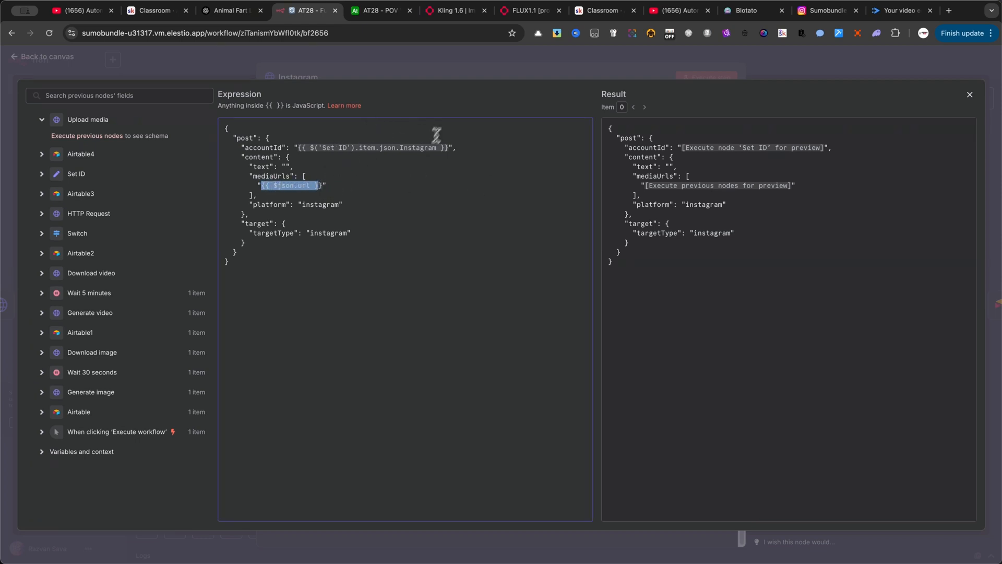
pyautogui.click(320, 186)
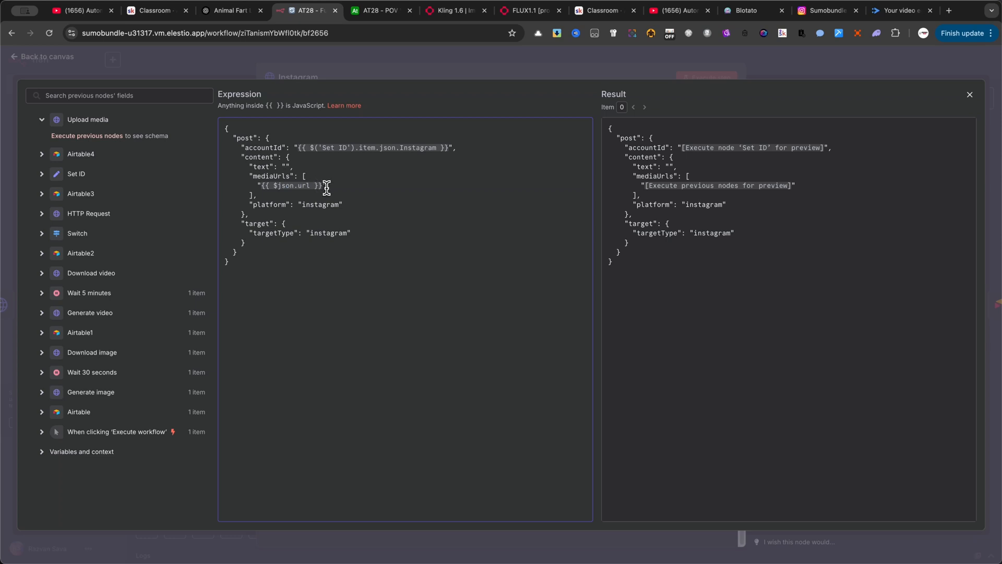
pyautogui.write('Caption here')
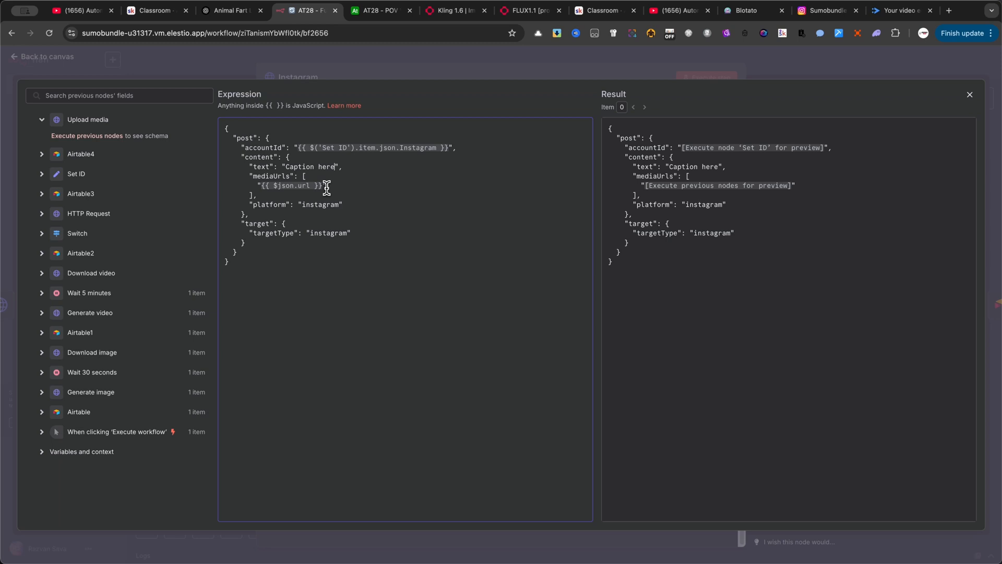
pyautogui.moveTo(413, 78)
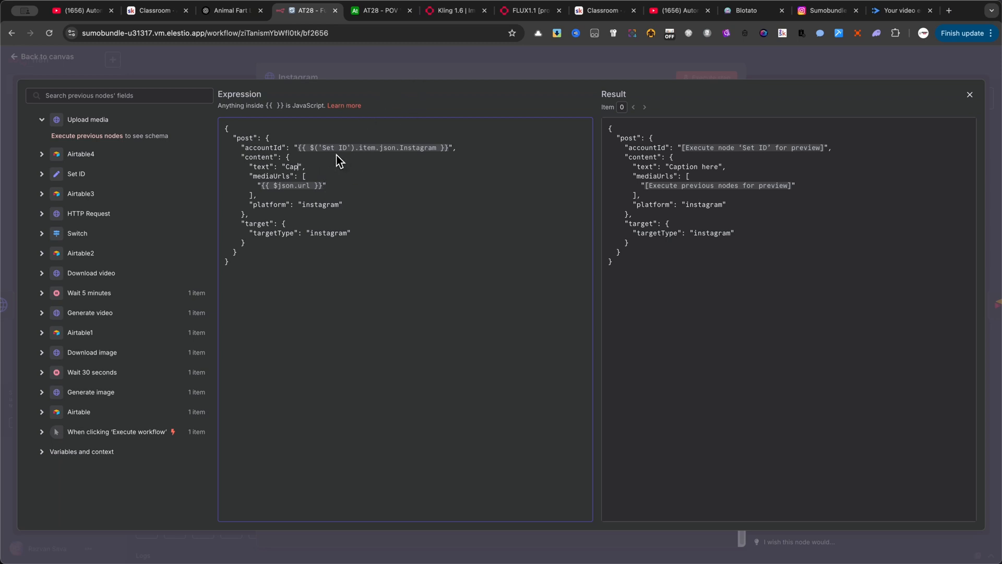
pyautogui.click(969, 95)
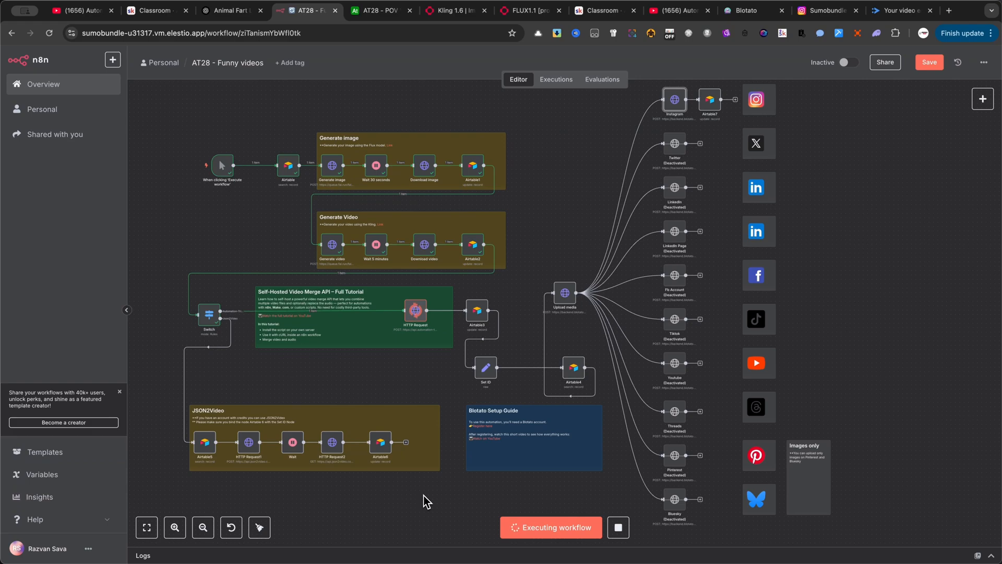
pyautogui.click(824, 11)
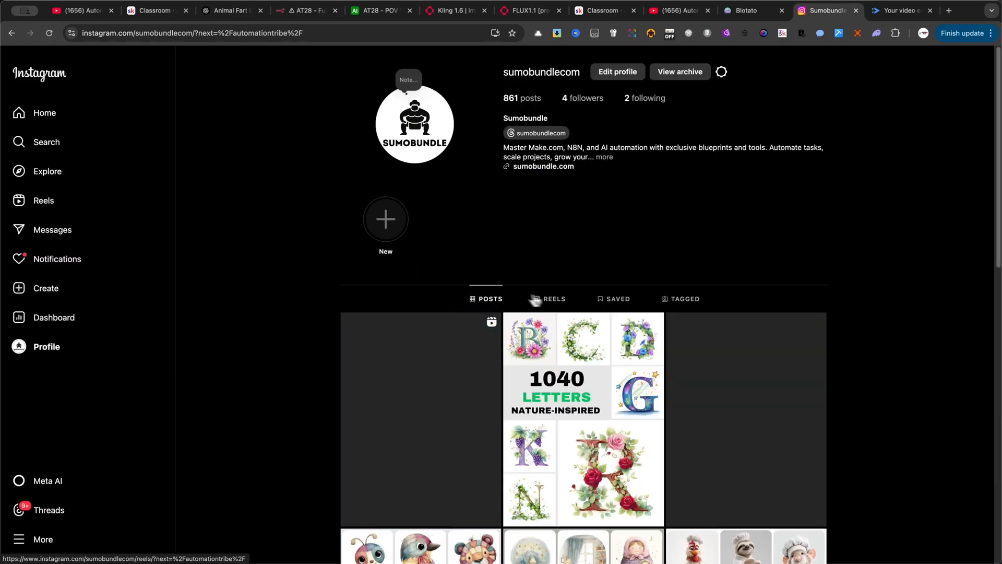